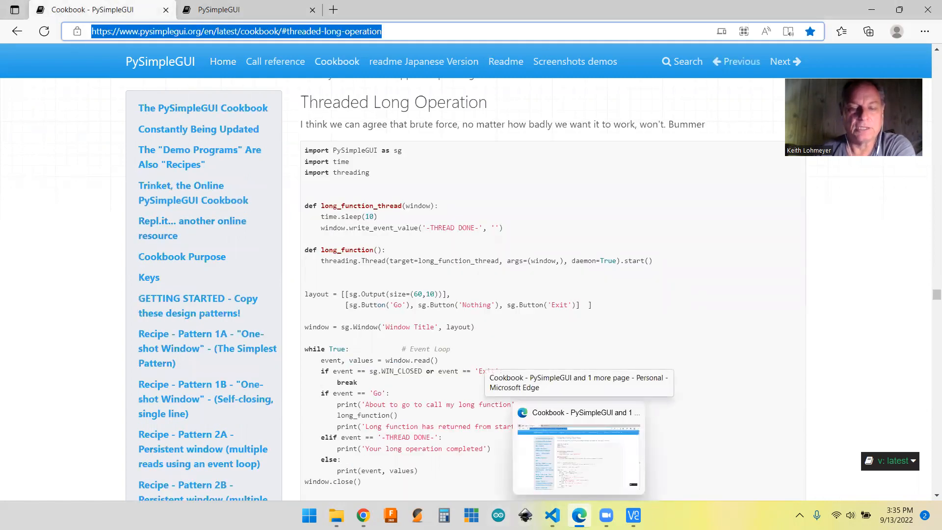
# Step: Switch from the Edge cookbook page to Visual Studio Code via the taskbar
pyautogui.click(550, 515)
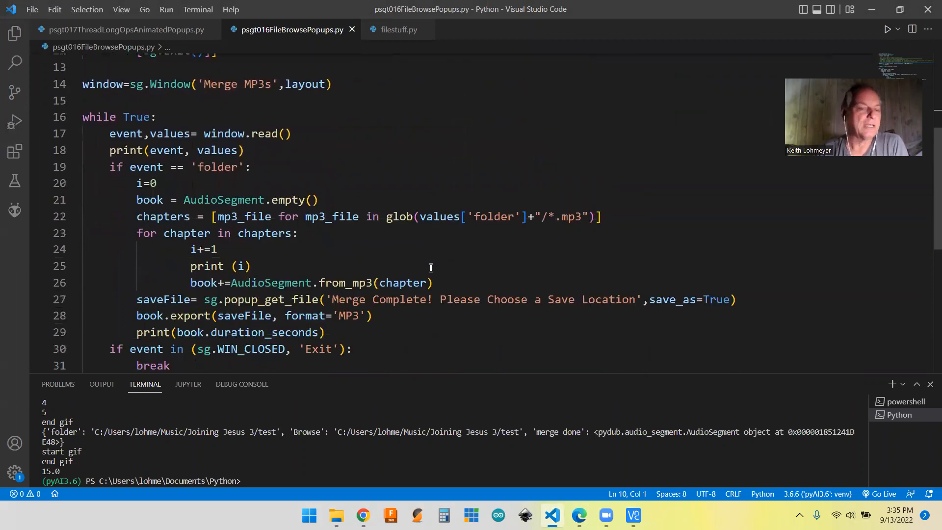
pyautogui.scroll(-3)
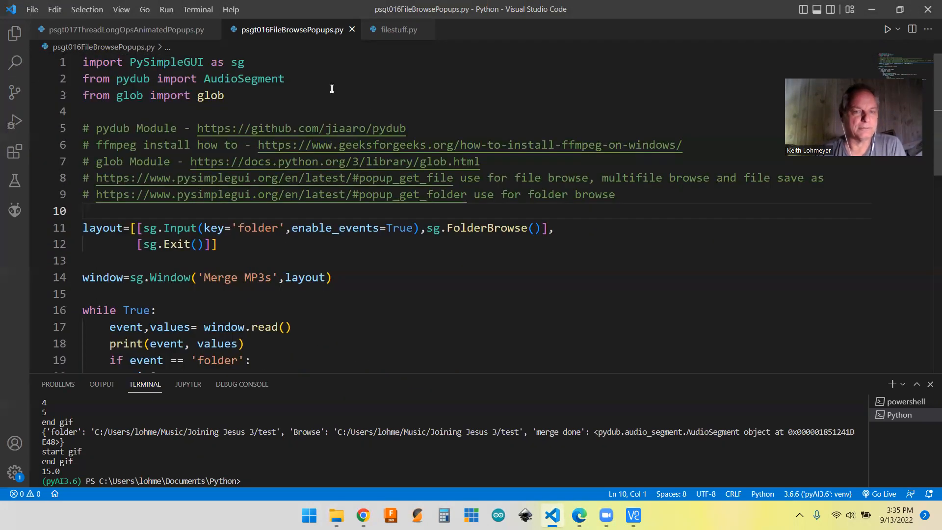
pyautogui.scroll(-3)
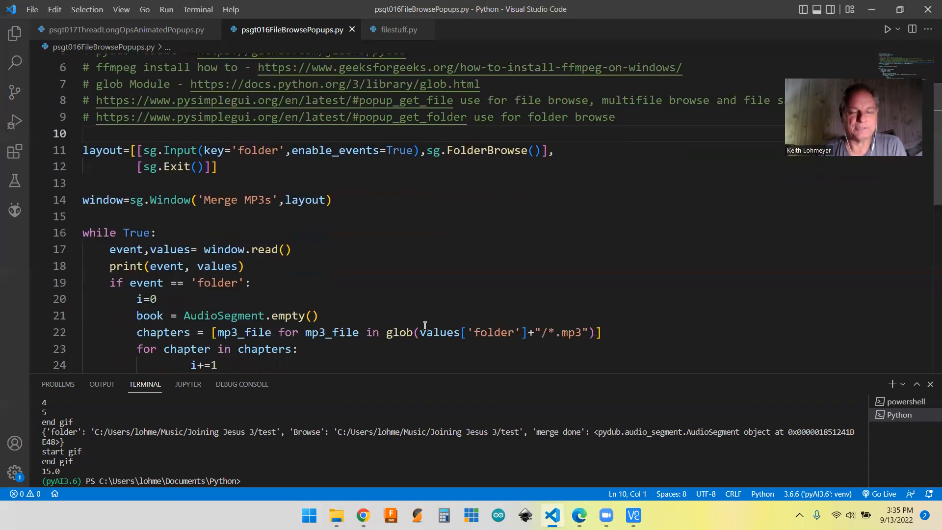
pyautogui.moveTo(465, 287)
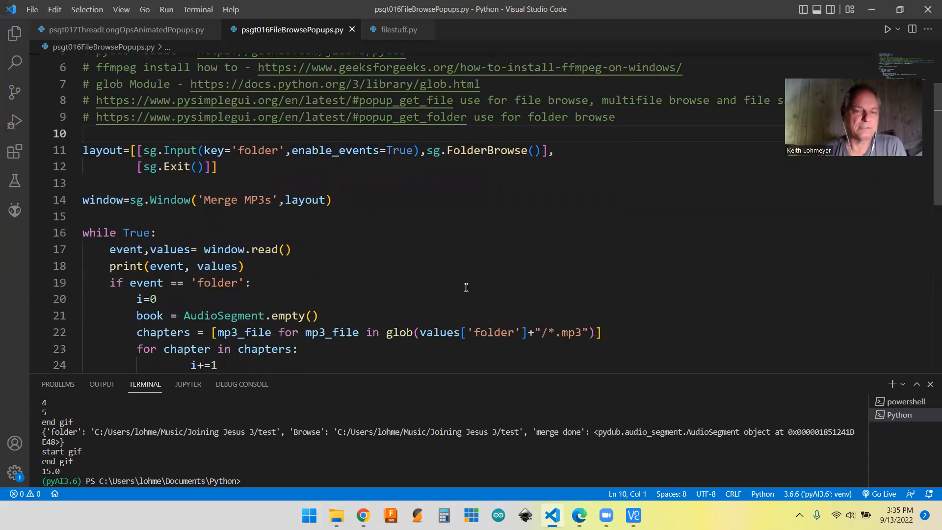
pyautogui.scroll(-3)
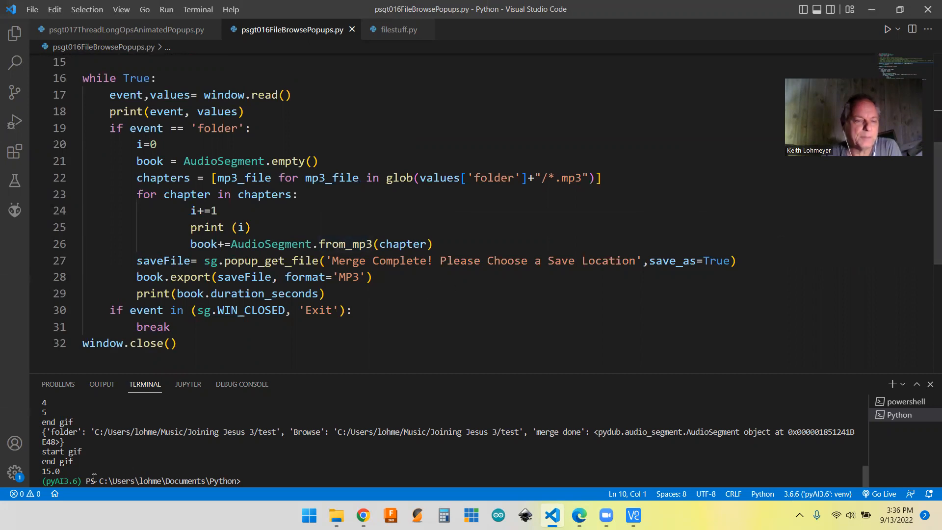
pyautogui.moveTo(344, 470)
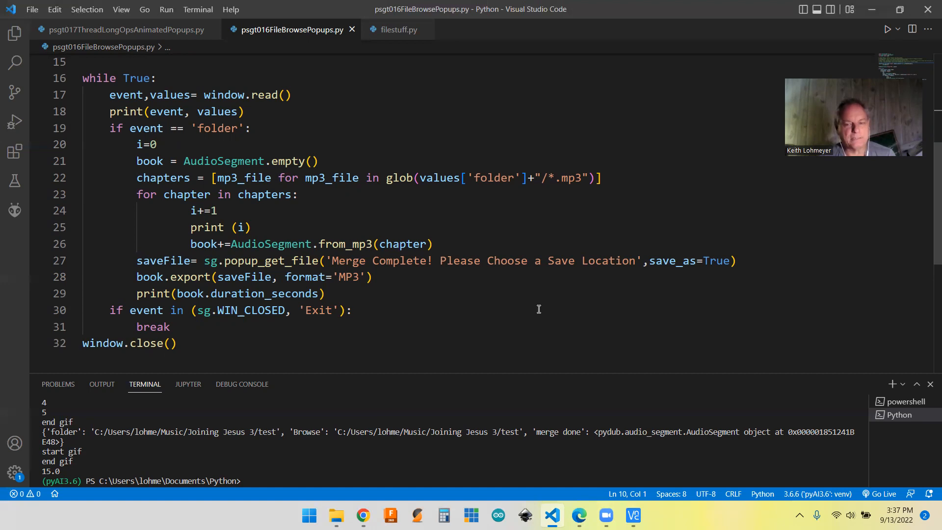
pyautogui.moveTo(183, 289)
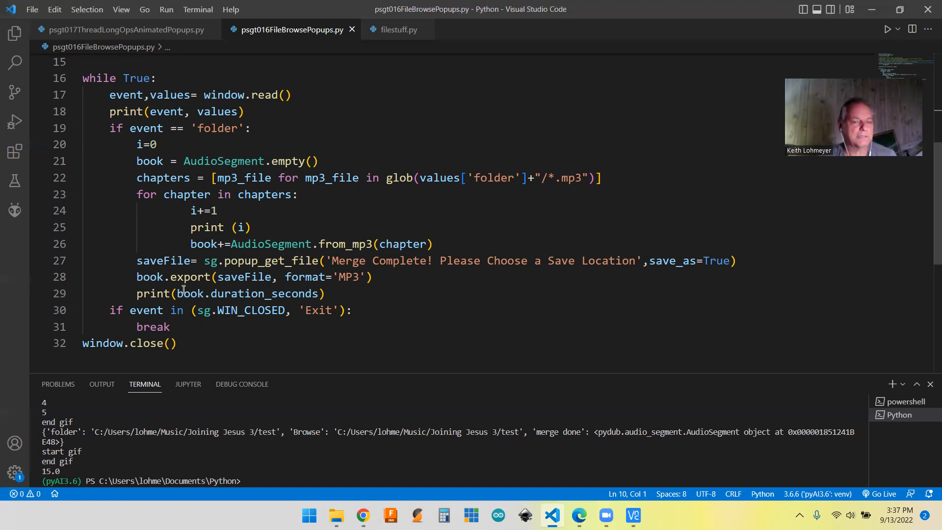
pyautogui.moveTo(485, 296)
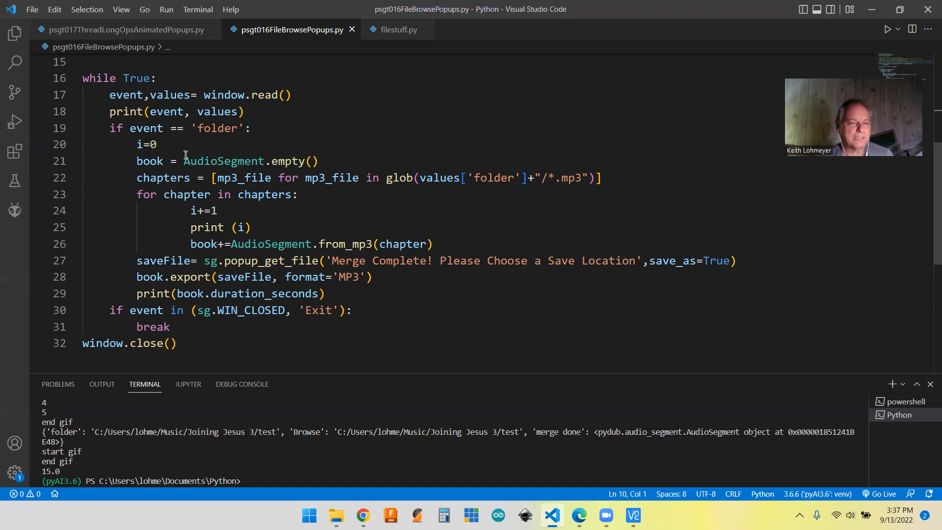
pyautogui.moveTo(394, 317)
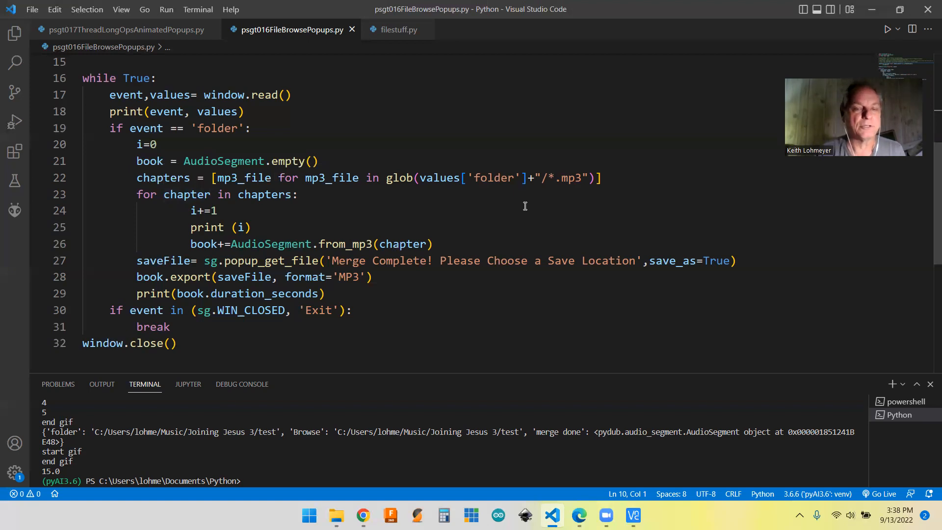
pyautogui.moveTo(360, 326)
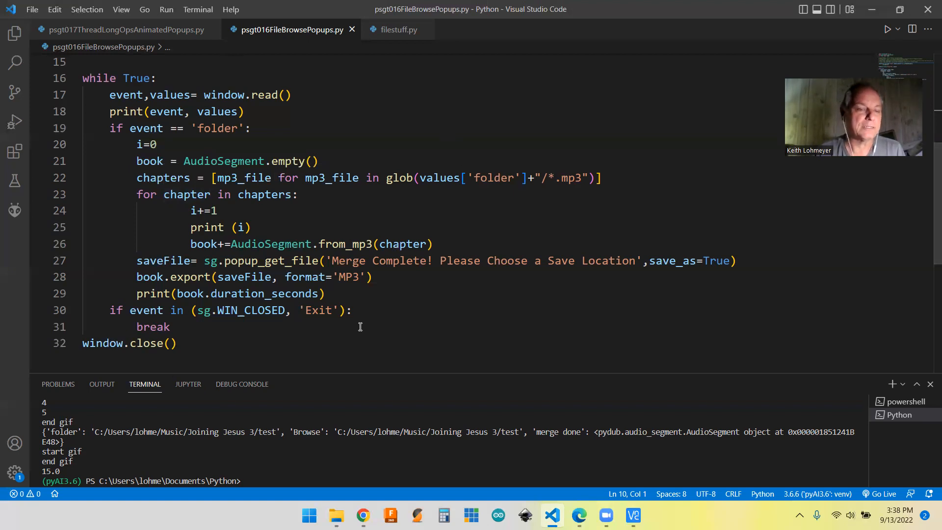
pyautogui.click(37, 343)
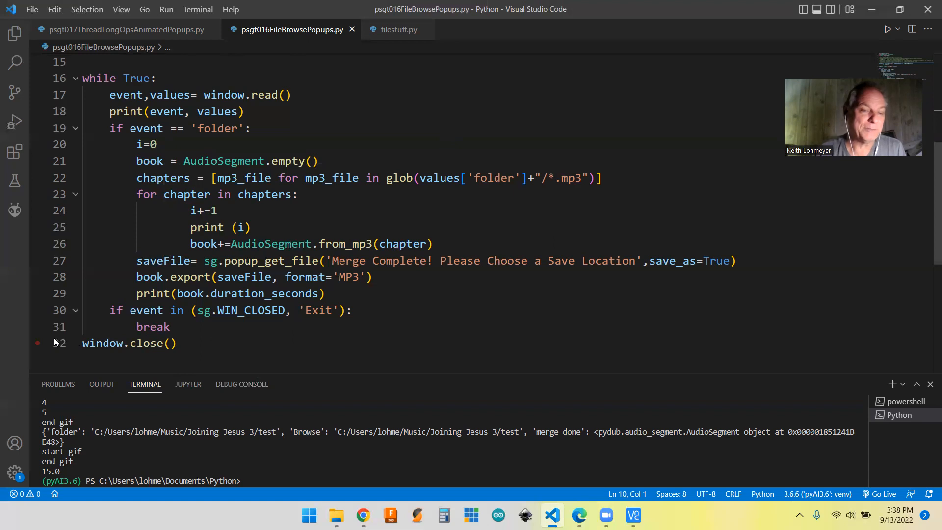
pyautogui.moveTo(126, 30)
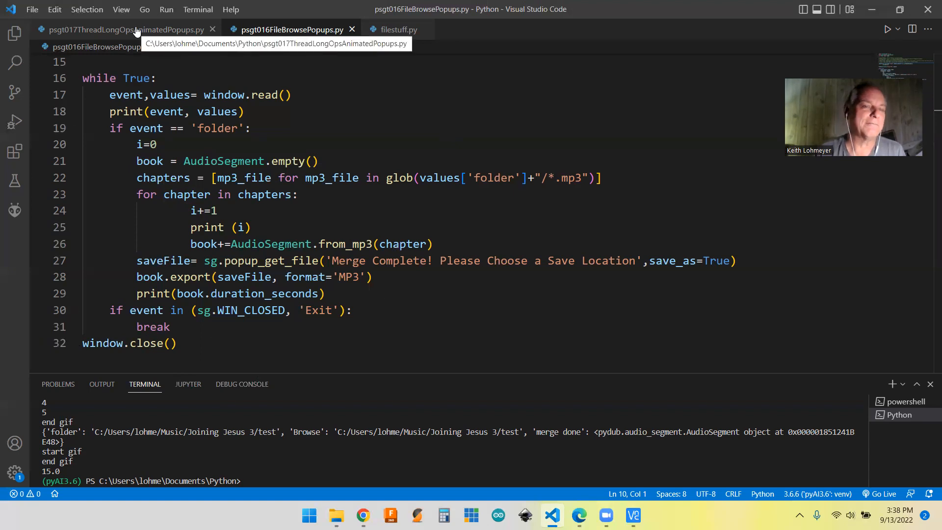
# Step: Show psgt017ThreadLongOpsAnimatedPopups.py scrolled to its imports and red_dots_ring GIF data
pyautogui.click(124, 29)
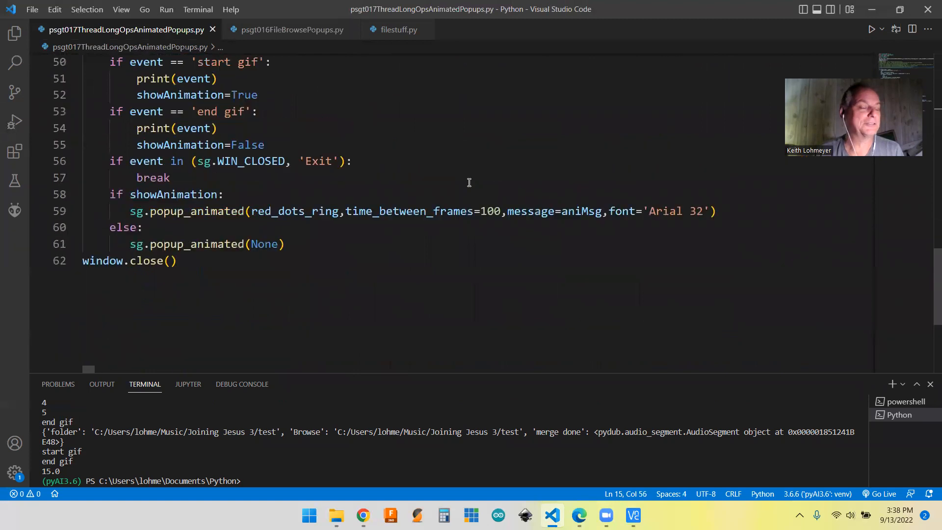
pyautogui.scroll(3)
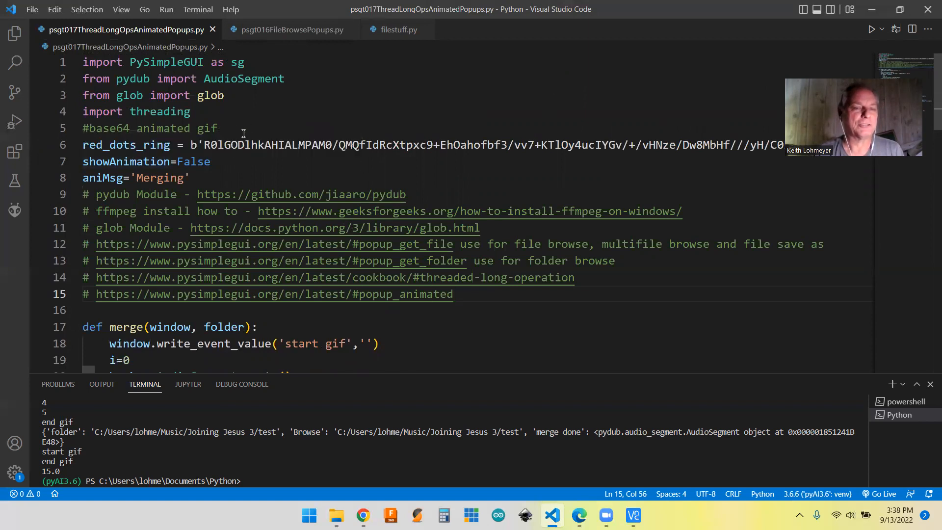
pyautogui.moveTo(126, 145)
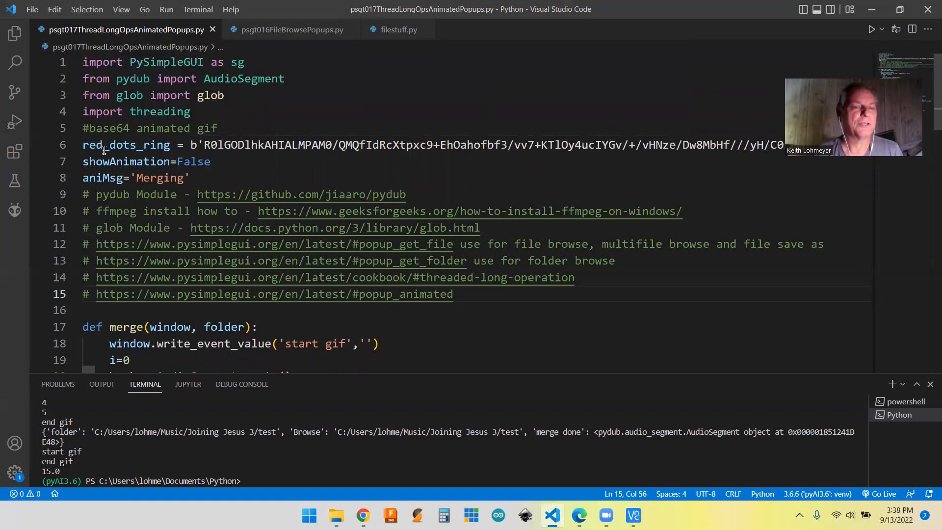
pyautogui.moveTo(574, 235)
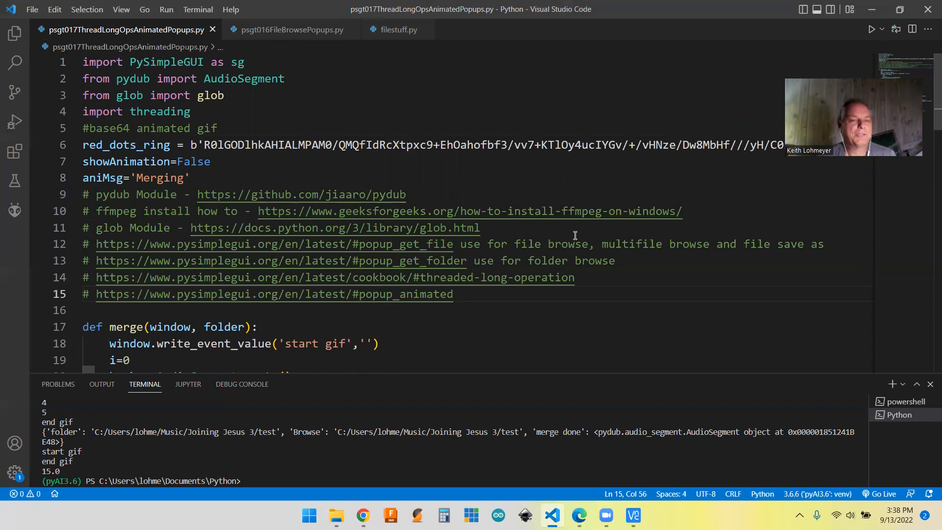
pyautogui.moveTo(519, 131)
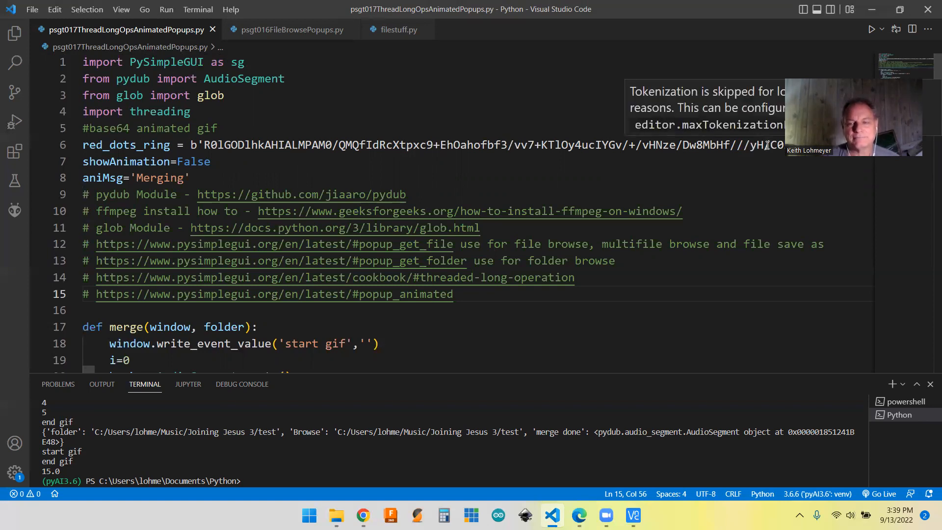
pyautogui.moveTo(591, 113)
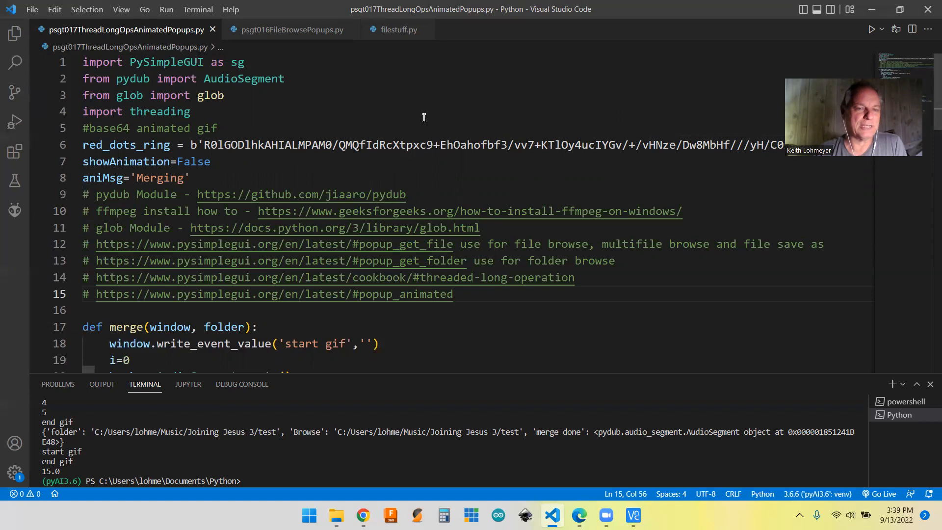
pyautogui.moveTo(234, 131)
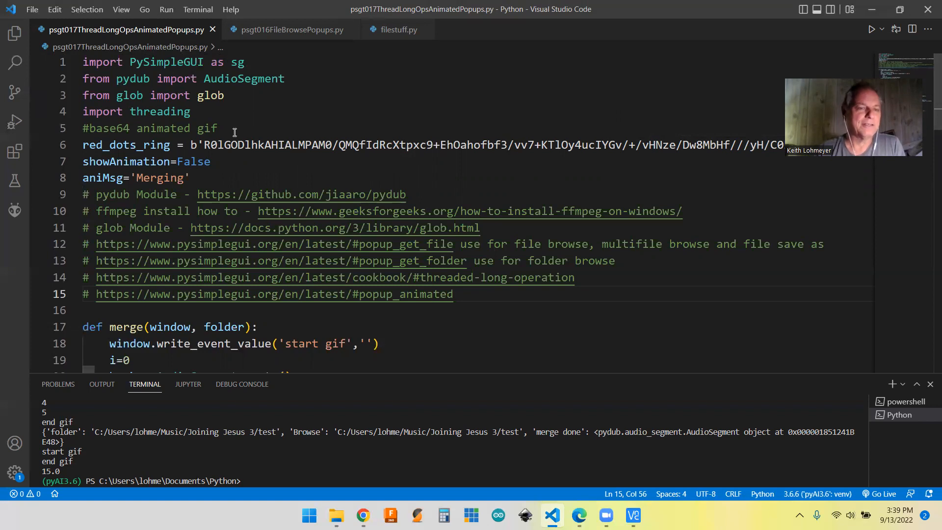
pyautogui.moveTo(126, 145)
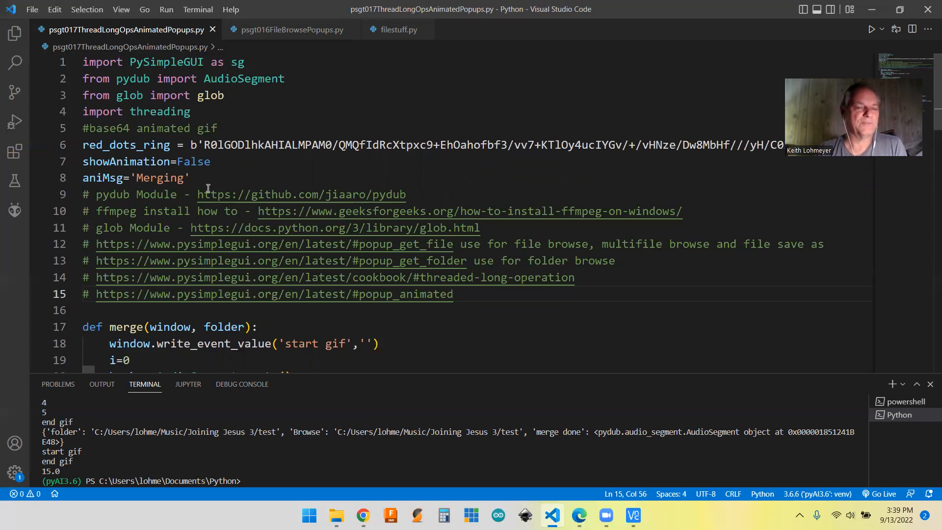
pyautogui.moveTo(230, 169)
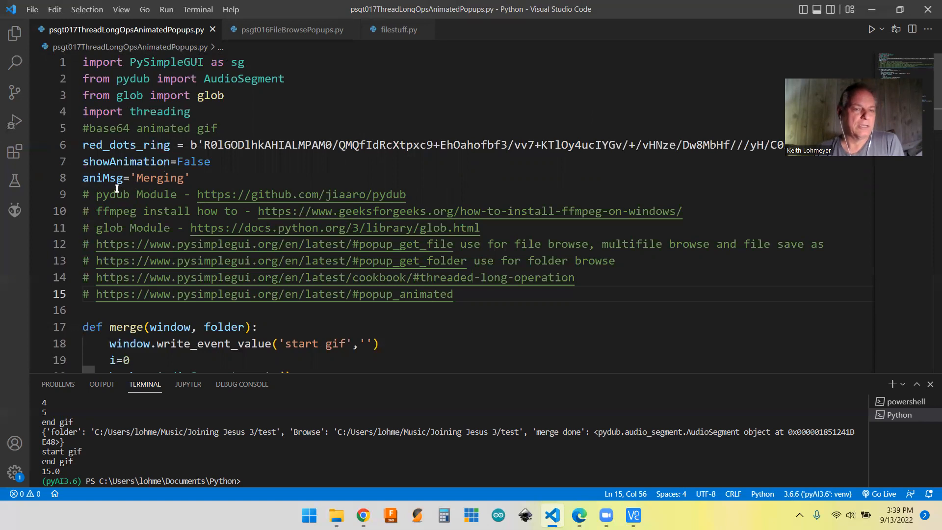
pyautogui.moveTo(102, 177)
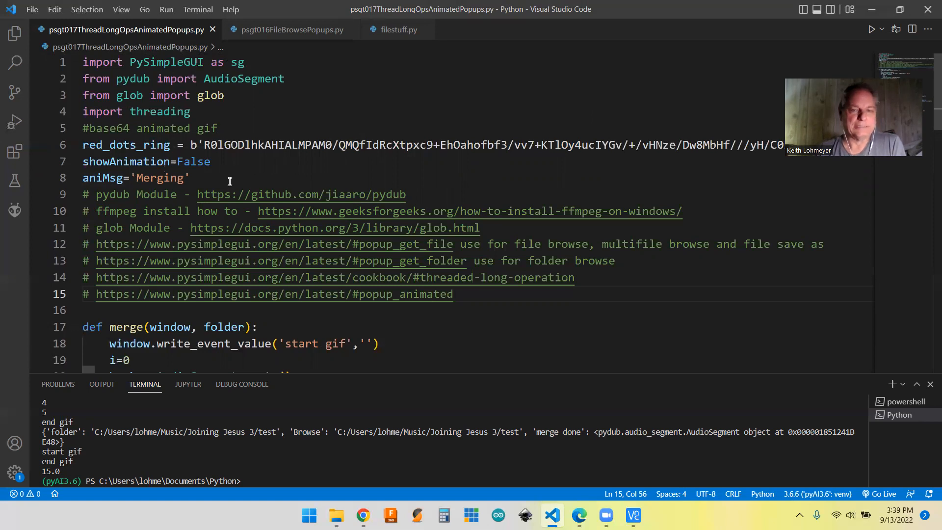
pyautogui.moveTo(402, 194)
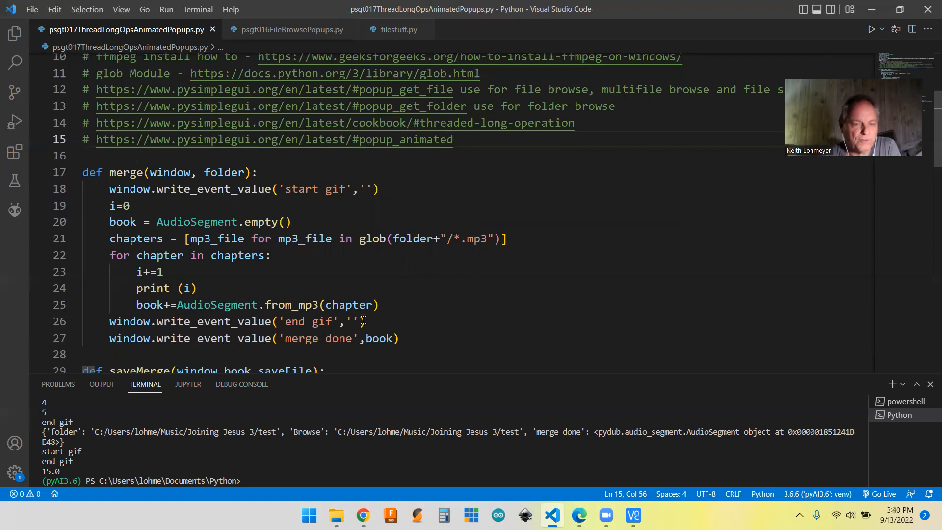
pyautogui.moveTo(90, 263)
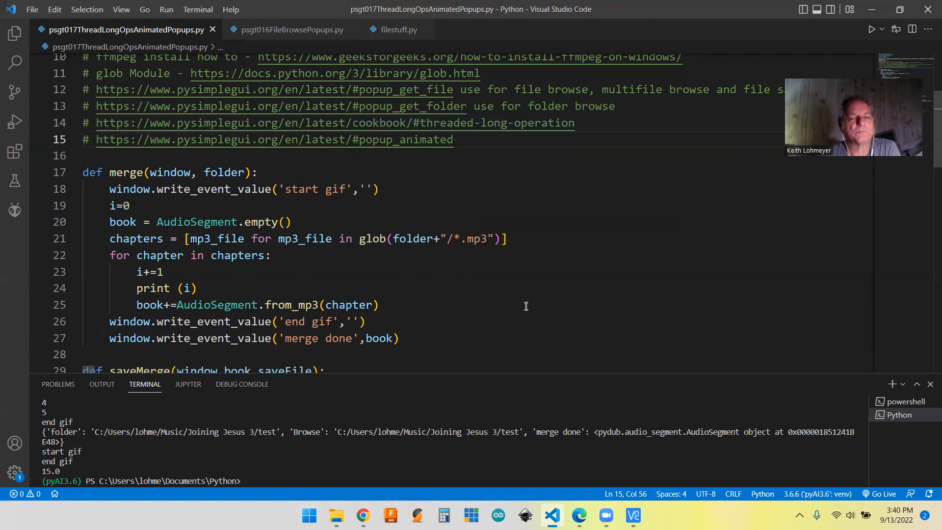
pyautogui.scroll(-3)
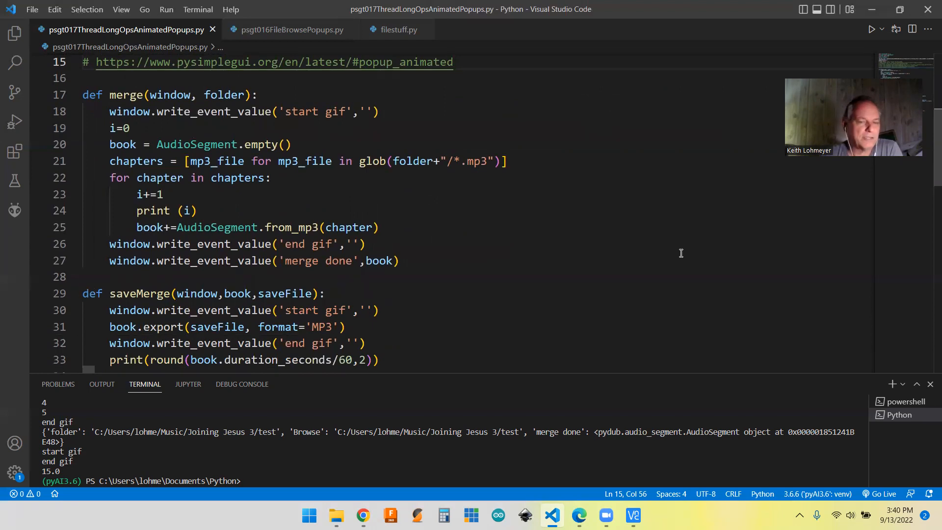
pyautogui.moveTo(564, 275)
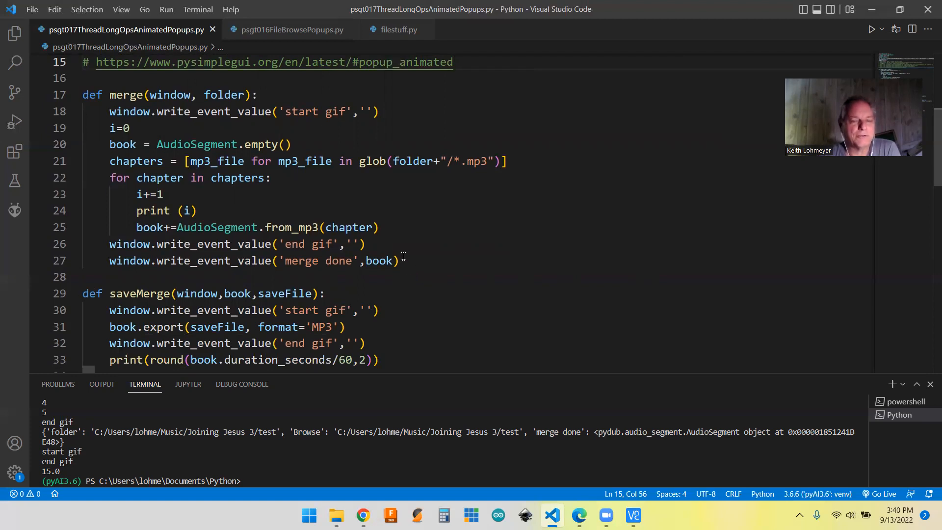
pyautogui.moveTo(546, 267)
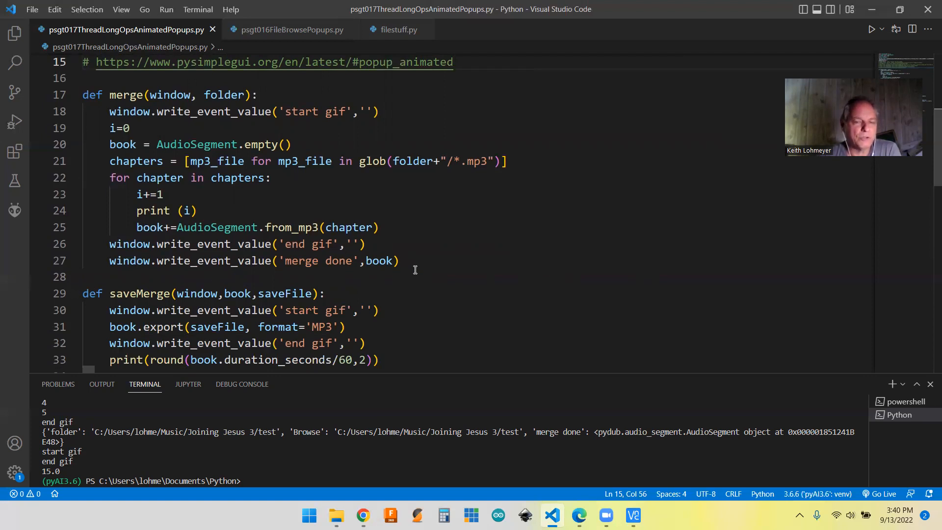
pyautogui.scroll(-3)
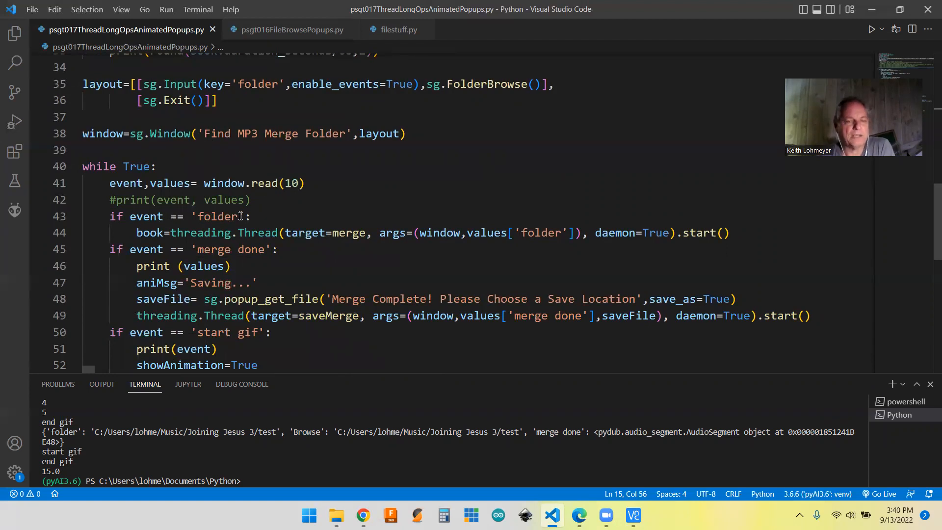
pyautogui.moveTo(199, 232)
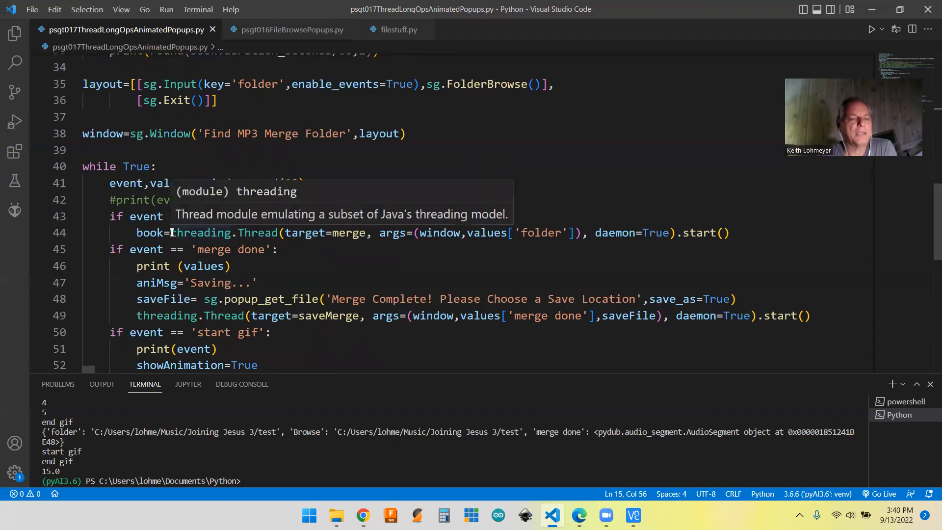
pyautogui.moveTo(330, 241)
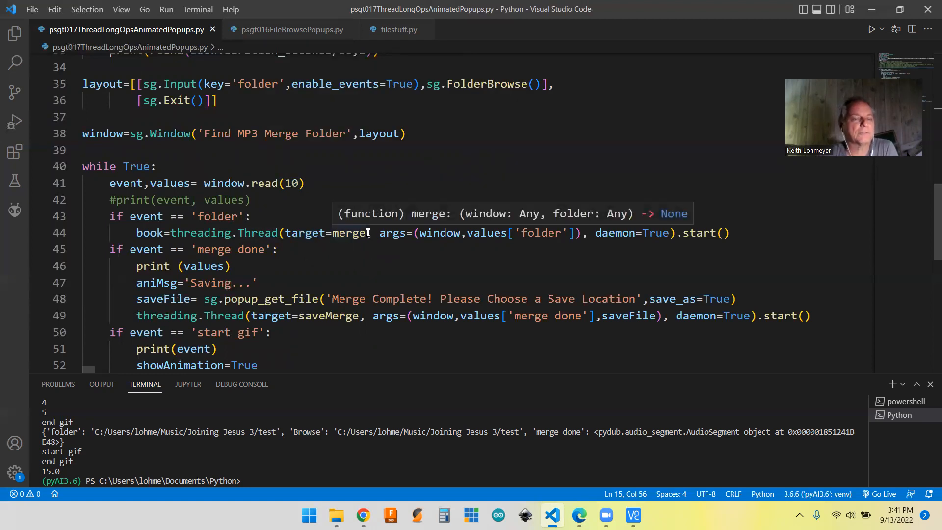
pyautogui.moveTo(370, 253)
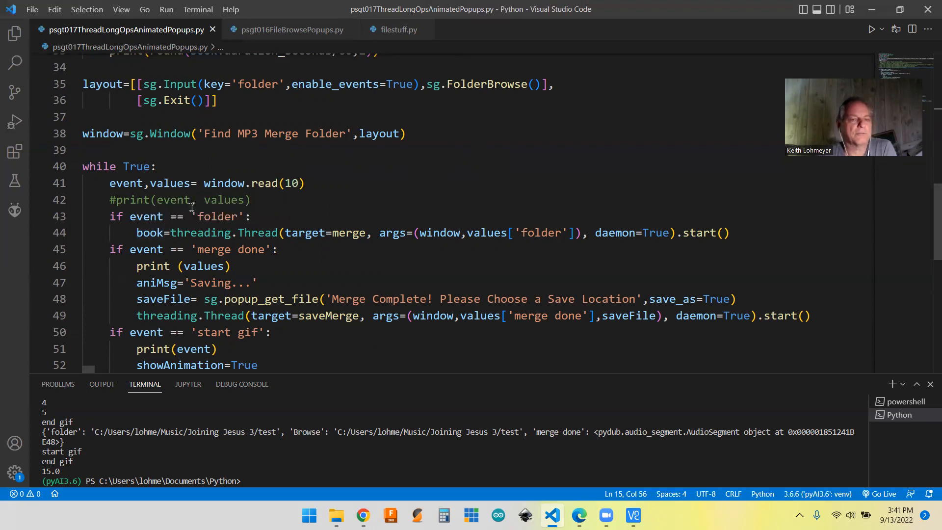
pyautogui.moveTo(542, 131)
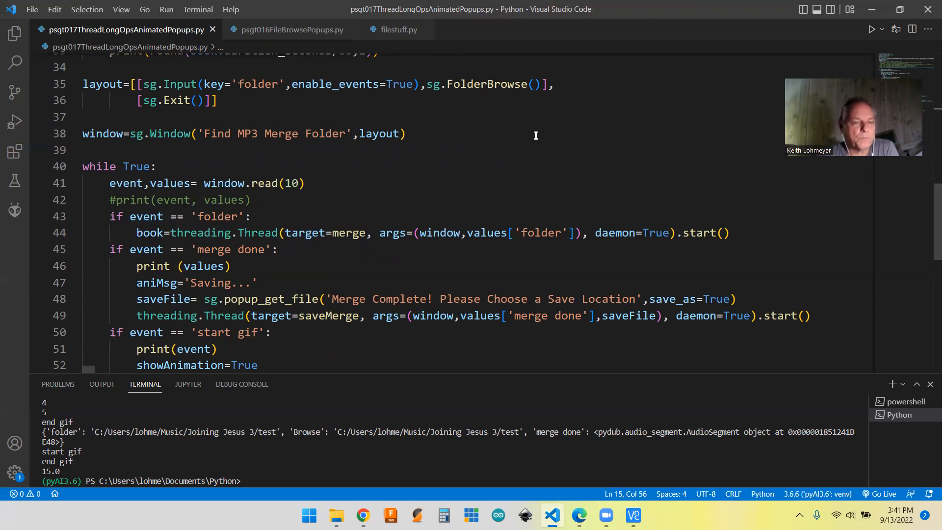
pyautogui.moveTo(319, 253)
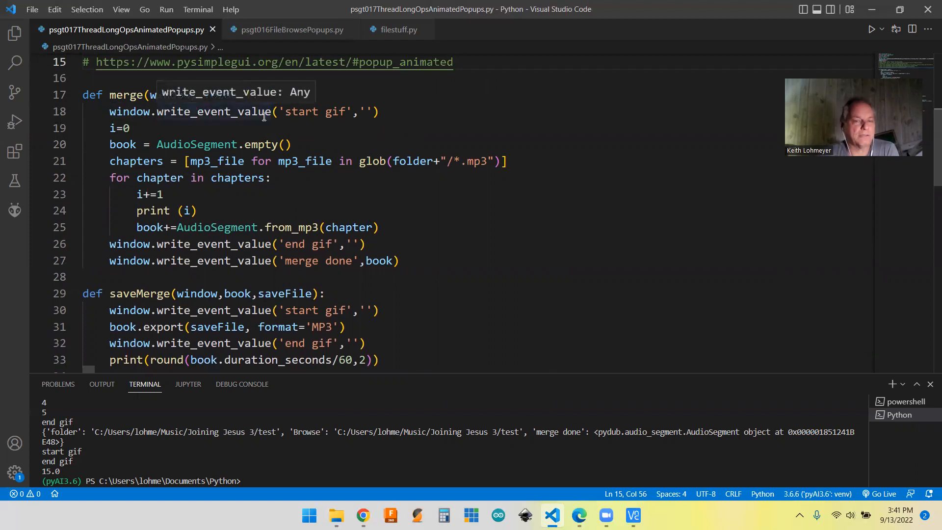
pyautogui.moveTo(405, 171)
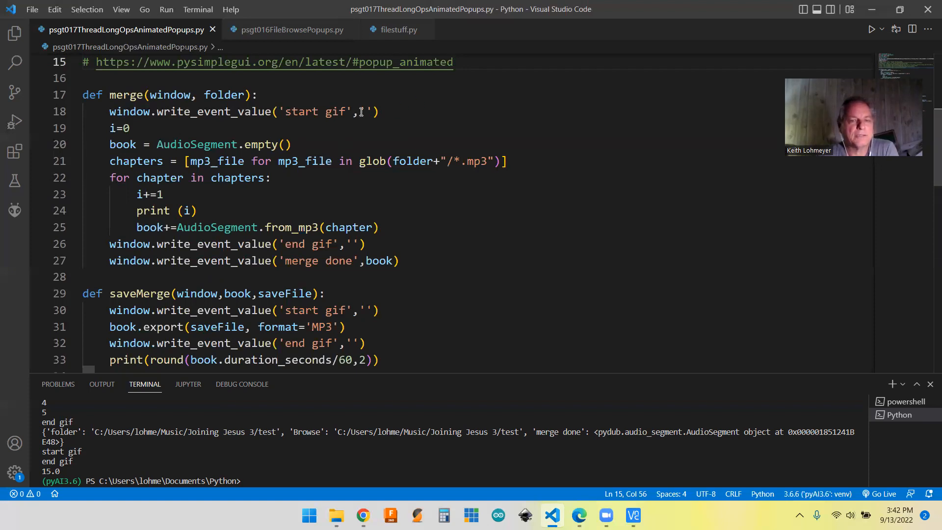
pyautogui.moveTo(255, 116)
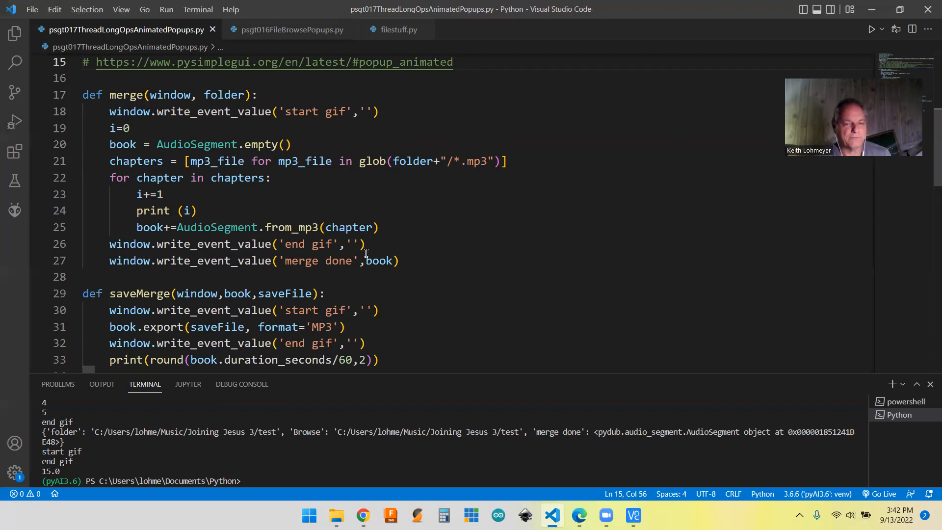
pyautogui.moveTo(162, 272)
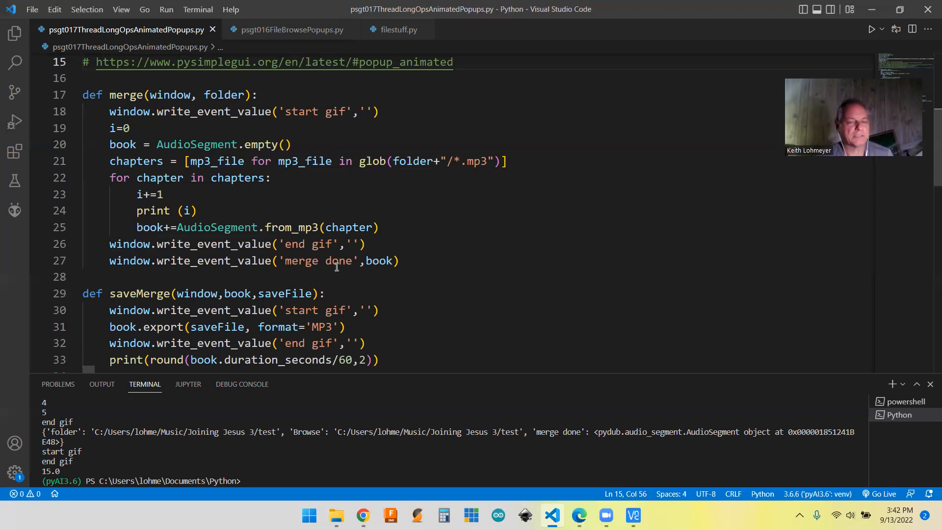
pyautogui.moveTo(380, 261)
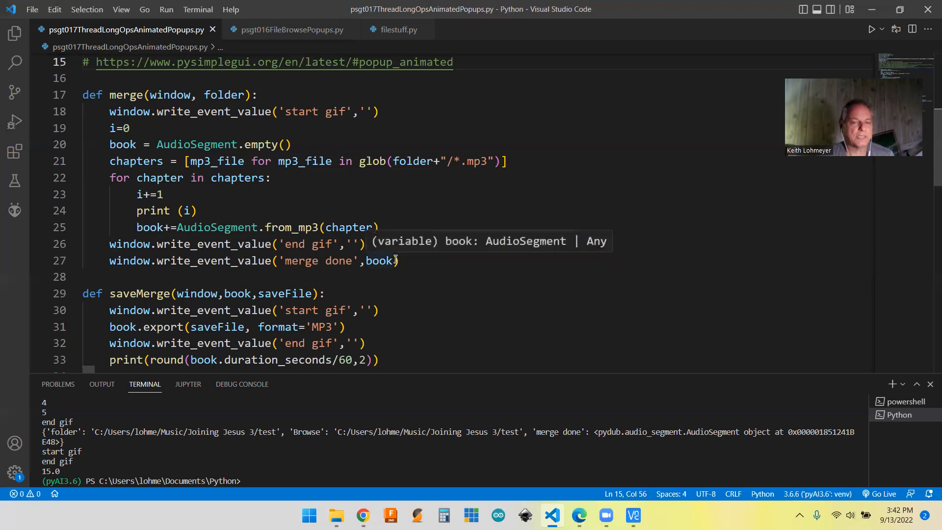
pyautogui.moveTo(471, 262)
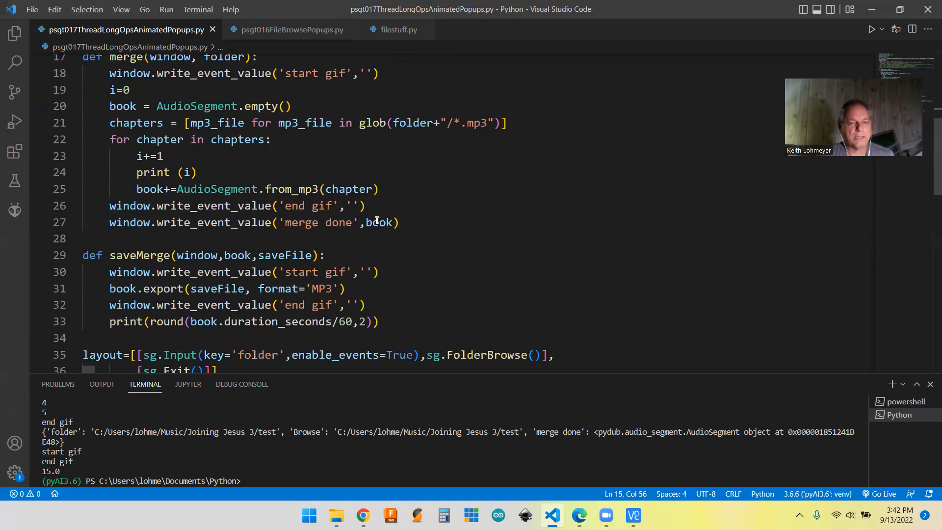
pyautogui.moveTo(493, 246)
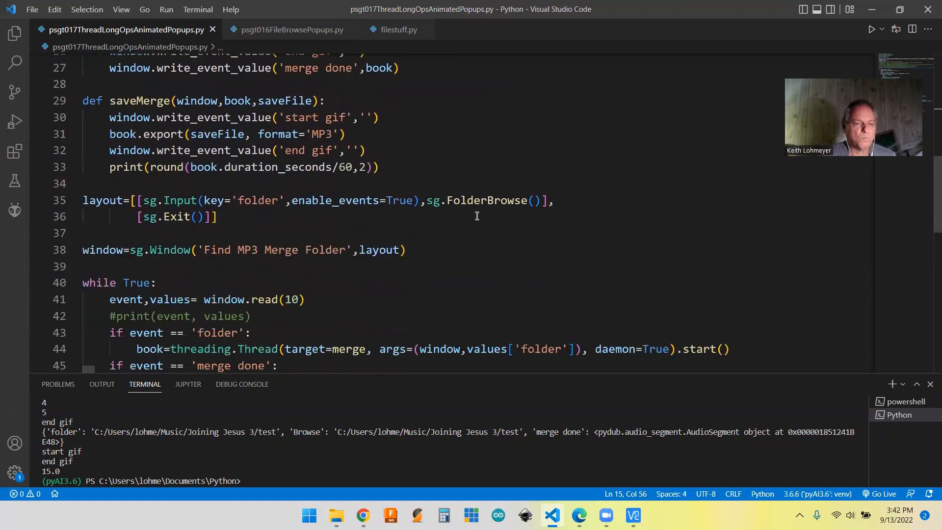
pyautogui.moveTo(201, 310)
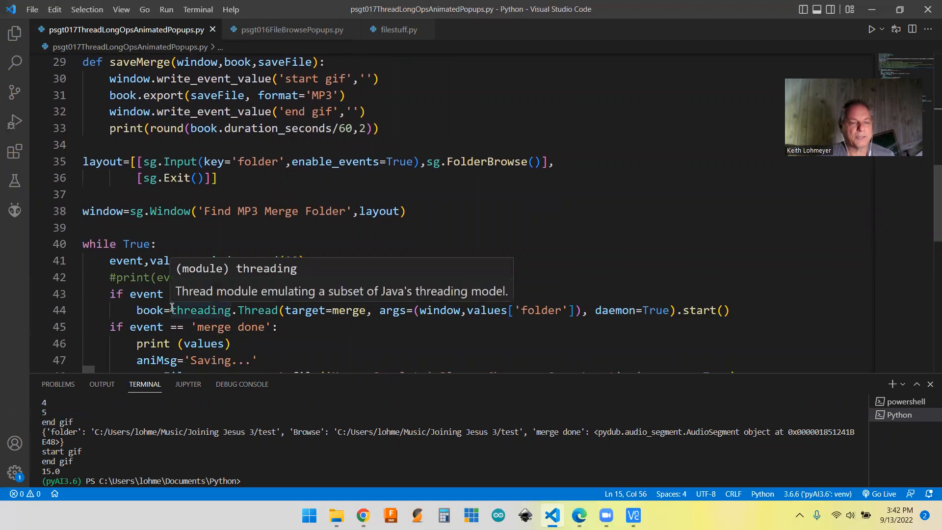
pyautogui.moveTo(375, 272)
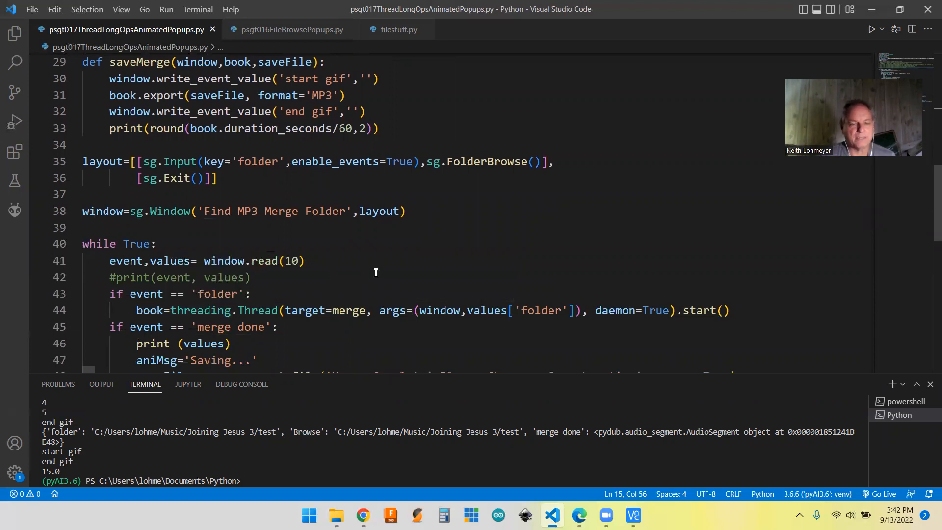
pyautogui.moveTo(195, 310)
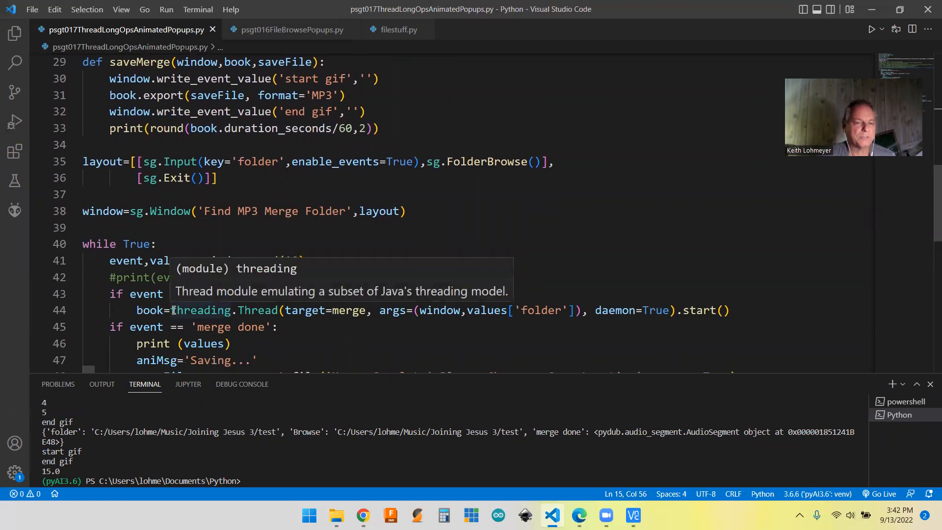
pyautogui.moveTo(402, 261)
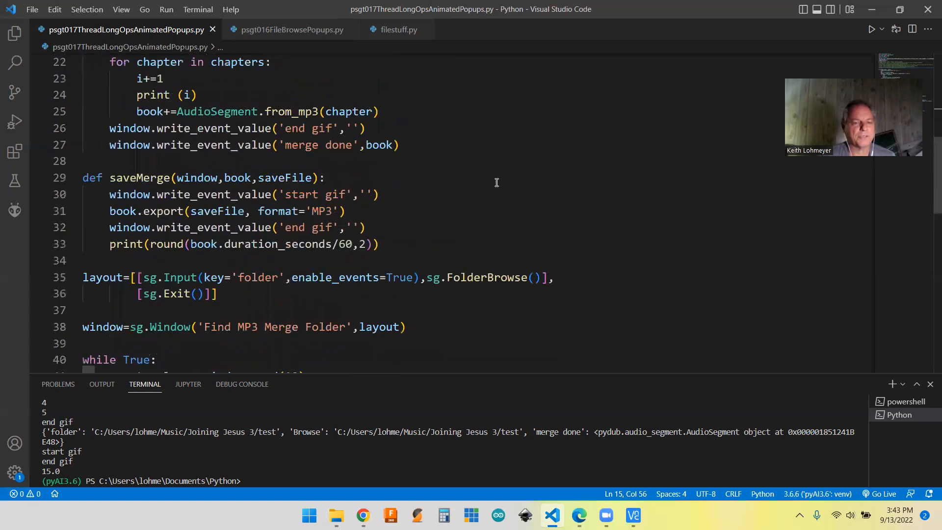
# Step: Remove 'book=' on line 44 so the merge thread just starts
pyautogui.scroll(-3)
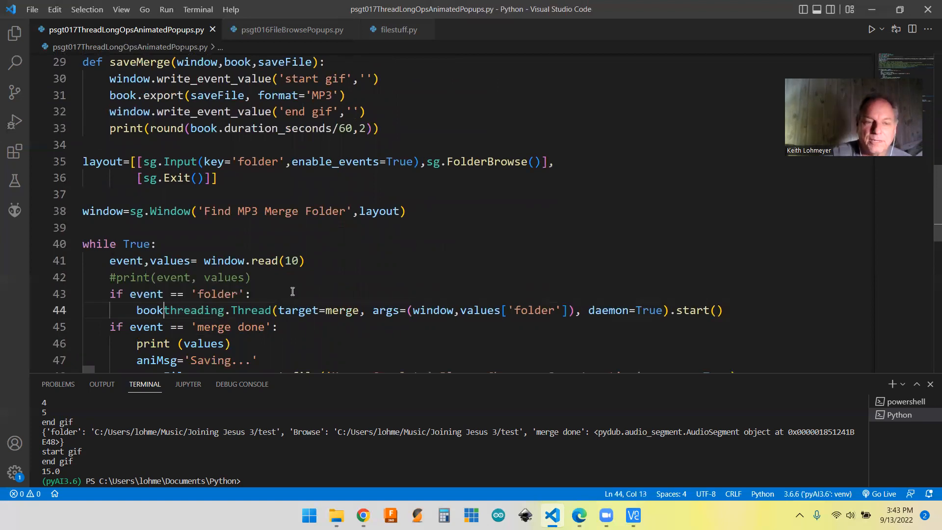
pyautogui.press('BackSpace')
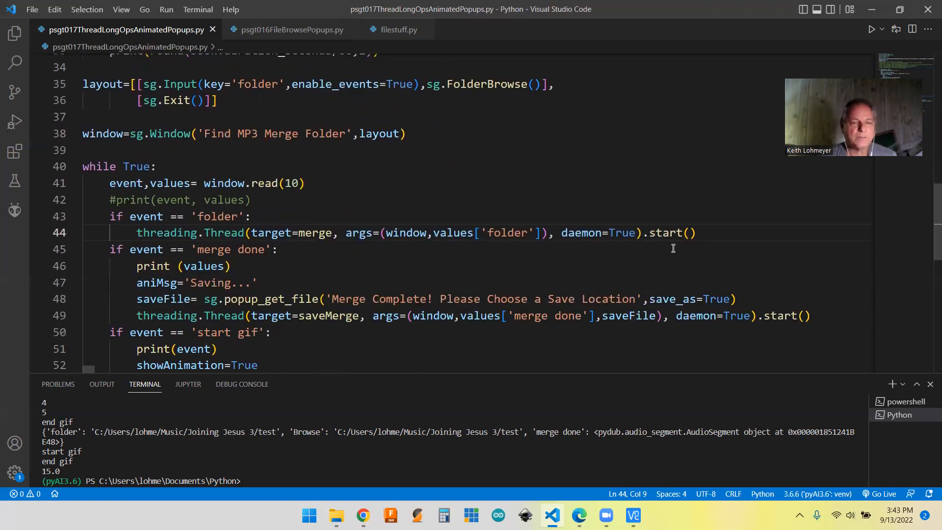
pyautogui.scroll(3)
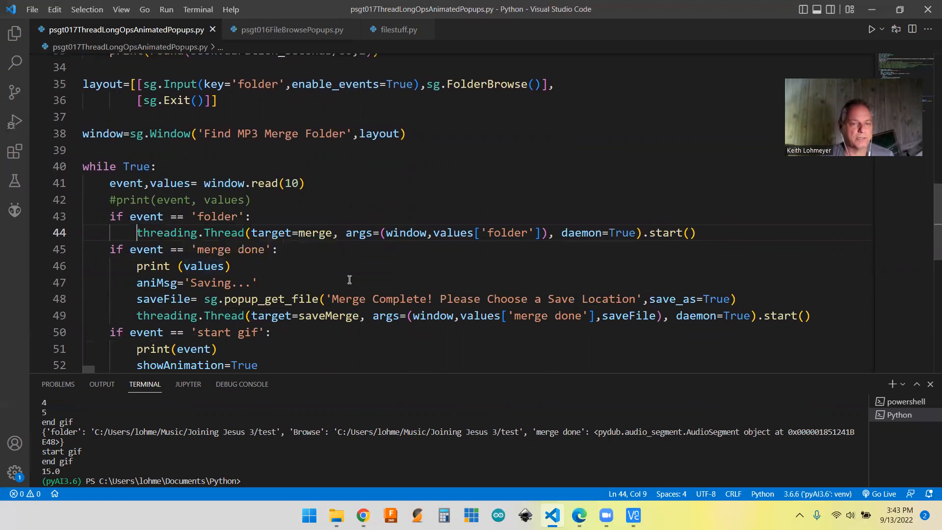
pyautogui.moveTo(661, 170)
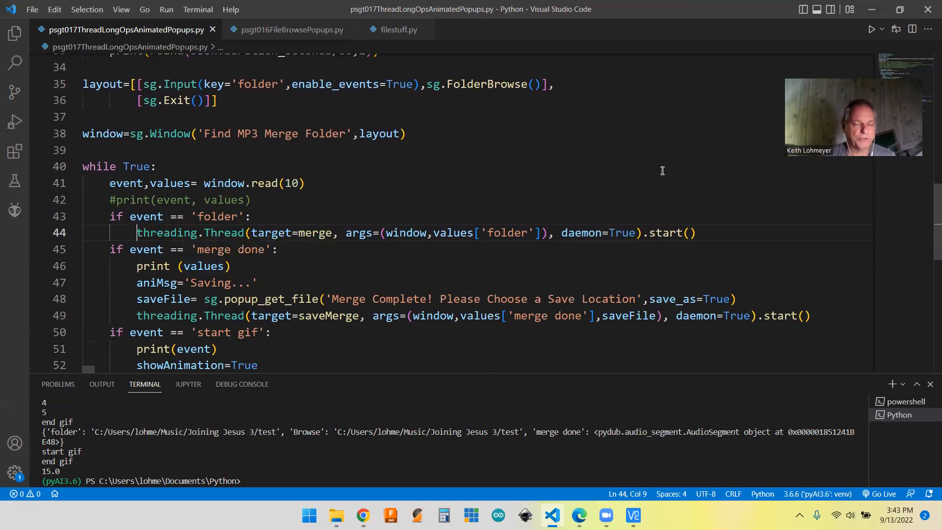
pyautogui.moveTo(805, 208)
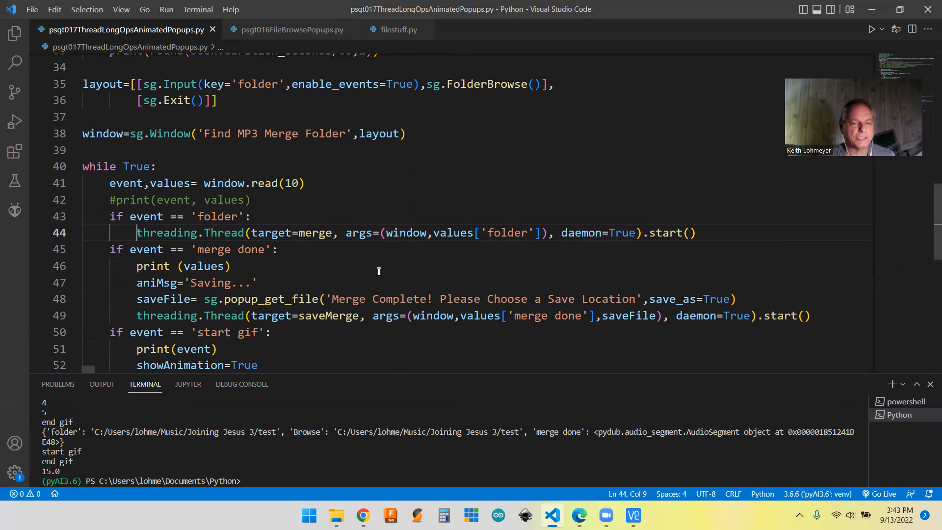
pyautogui.moveTo(262, 280)
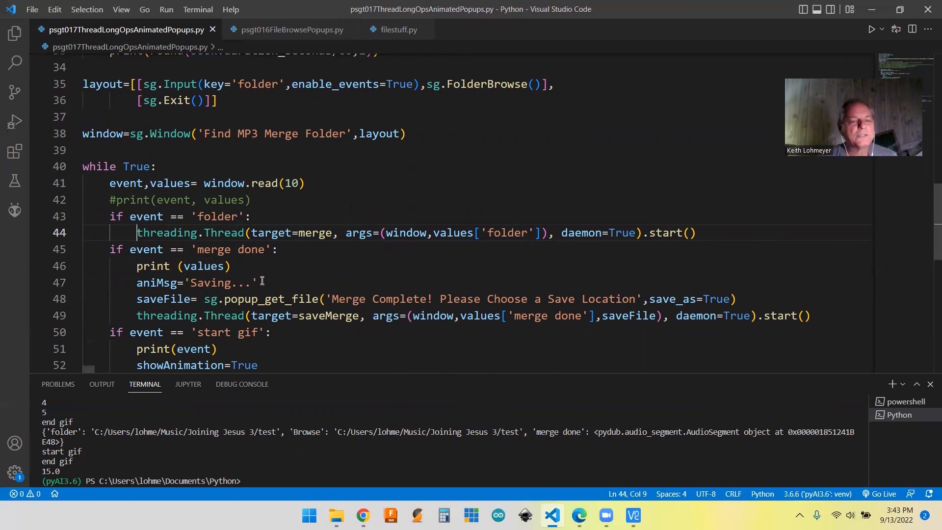
pyautogui.moveTo(207, 244)
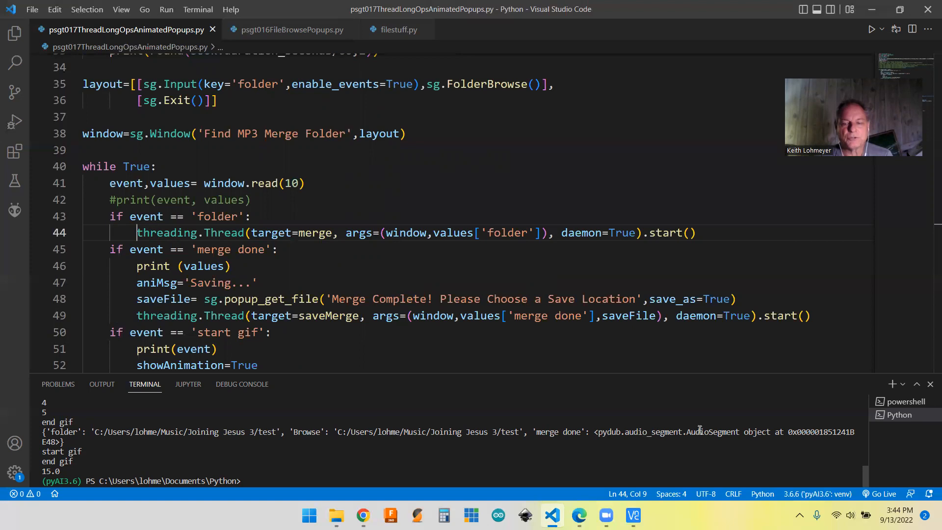
pyautogui.moveTo(668, 423)
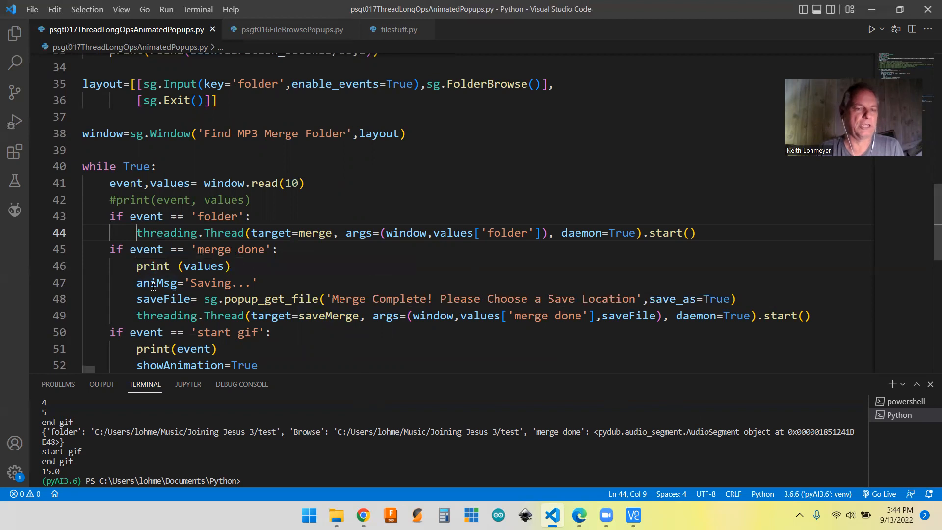
pyautogui.moveTo(162, 282)
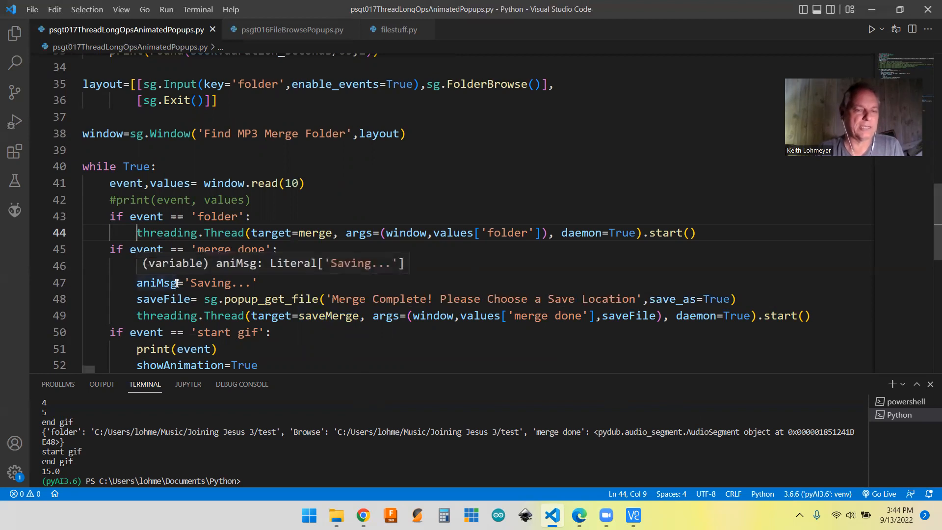
pyautogui.write('print (values)')
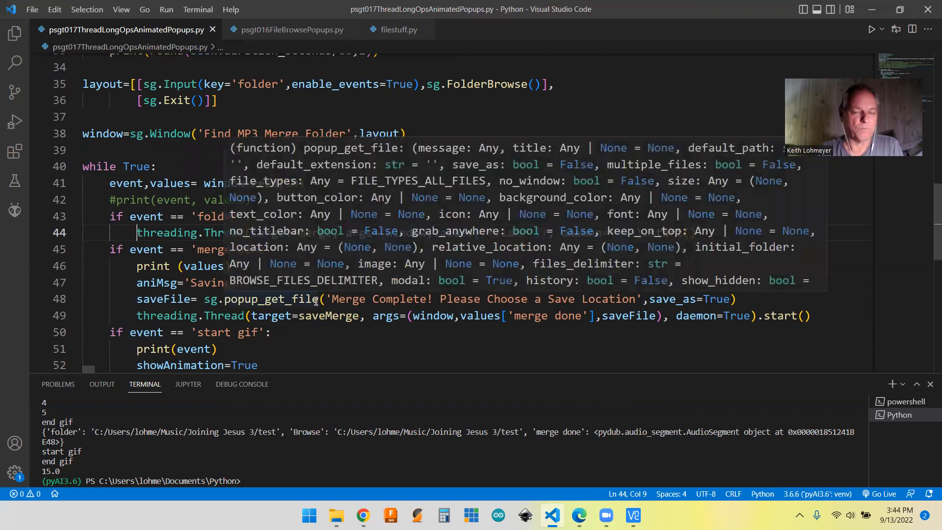
pyautogui.moveTo(446, 301)
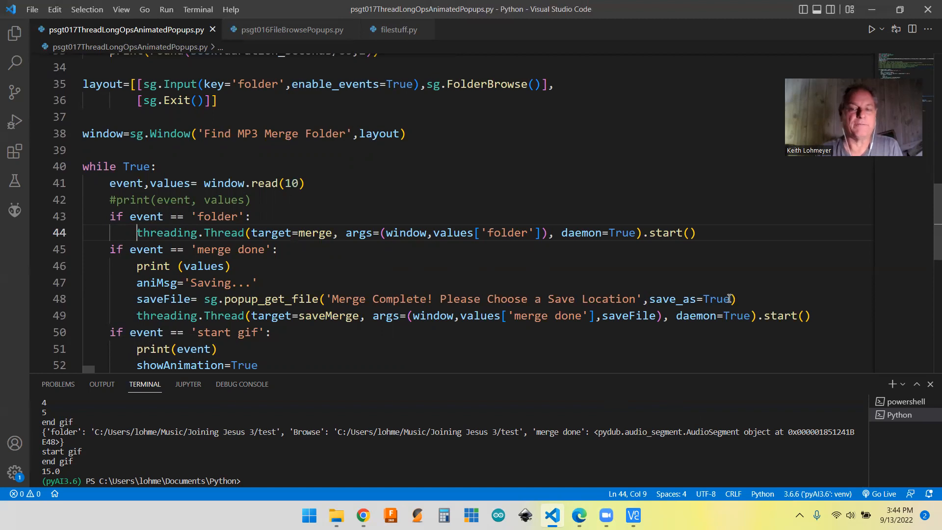
pyautogui.moveTo(404, 302)
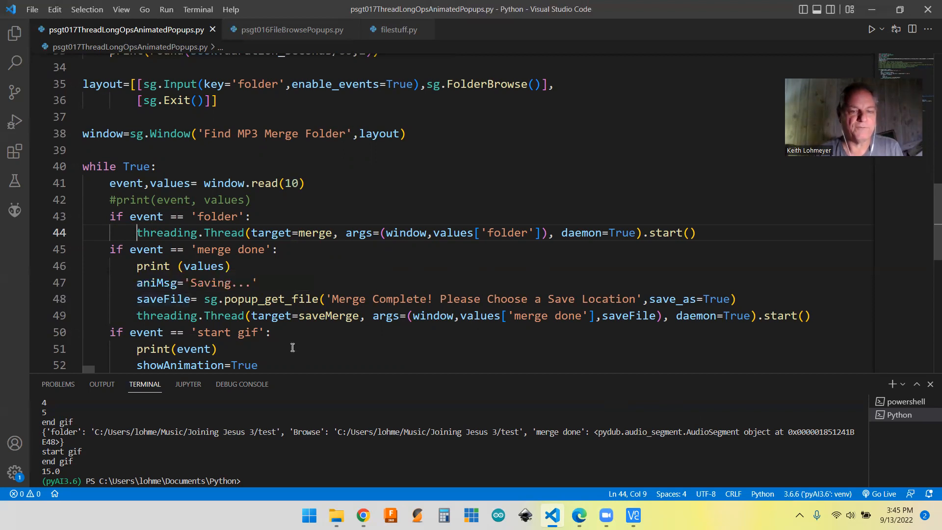
pyautogui.moveTo(406, 342)
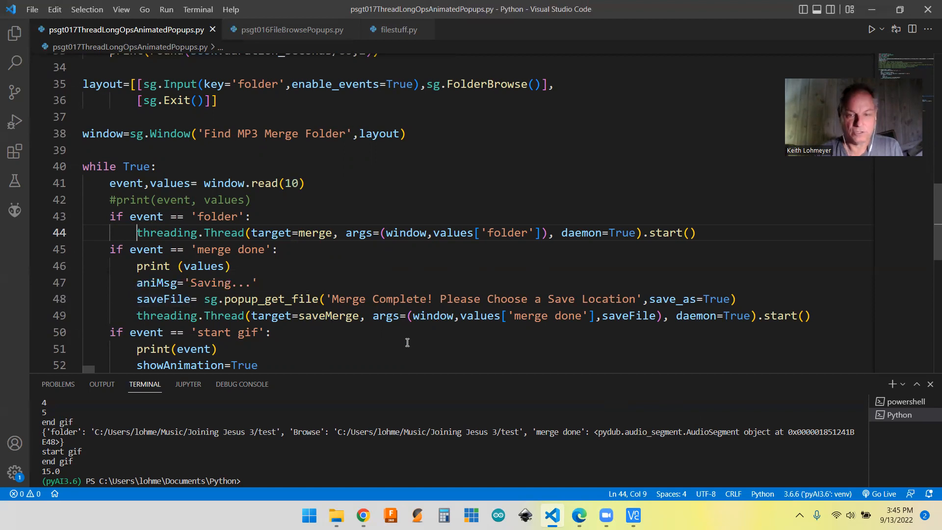
pyautogui.moveTo(628, 315)
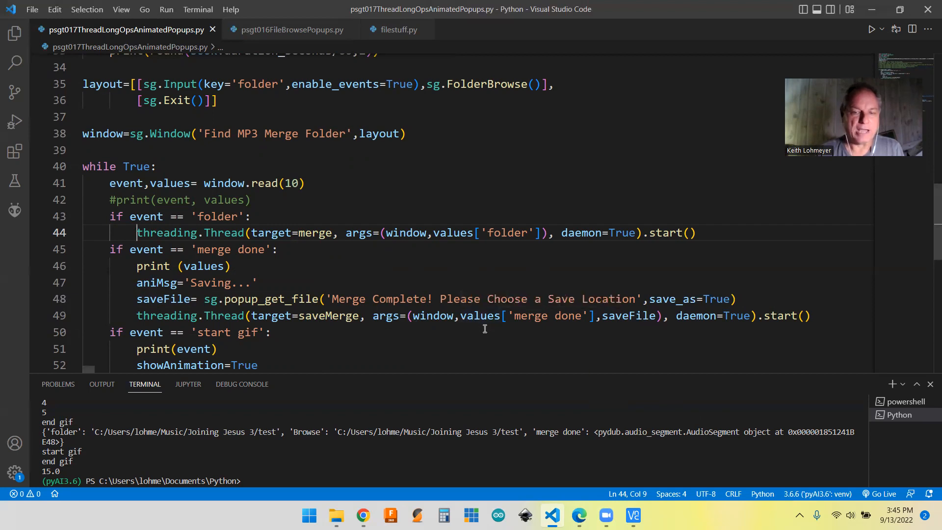
pyautogui.moveTo(605, 363)
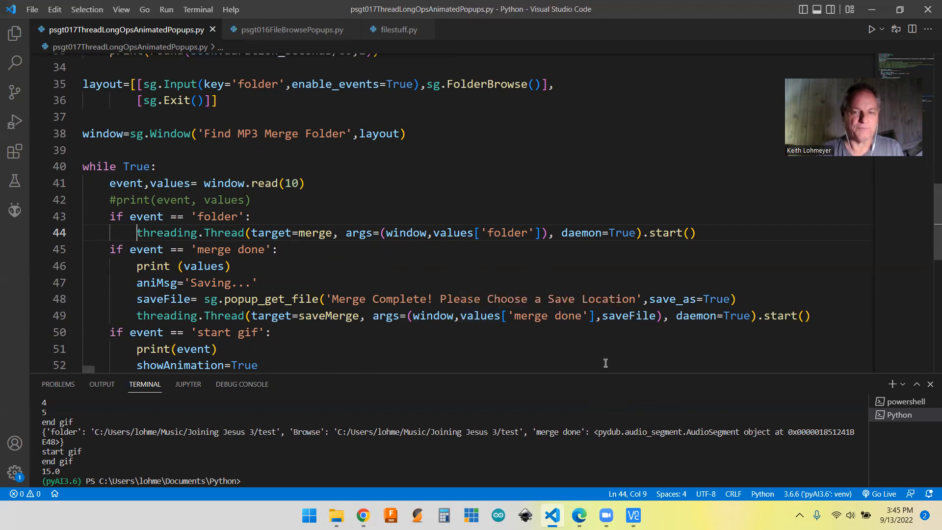
pyautogui.moveTo(613, 439)
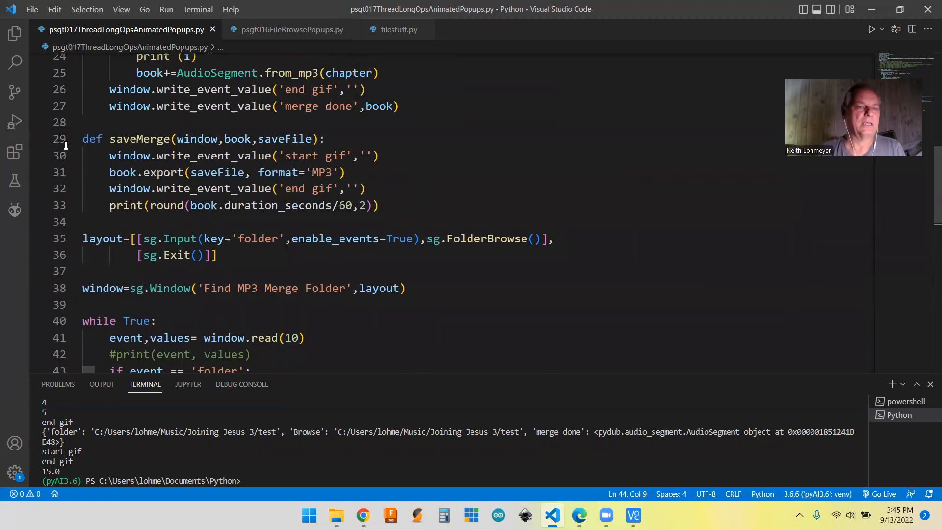
pyautogui.moveTo(201, 139)
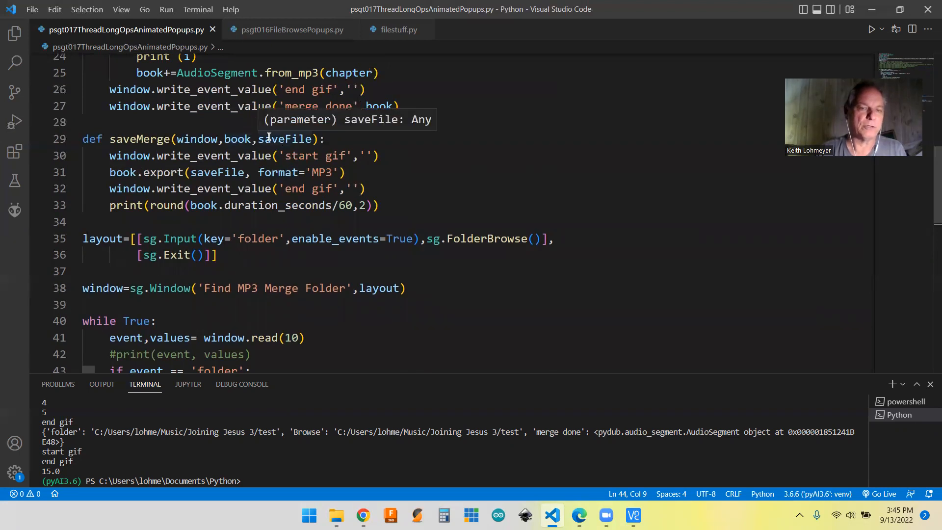
pyautogui.moveTo(239, 138)
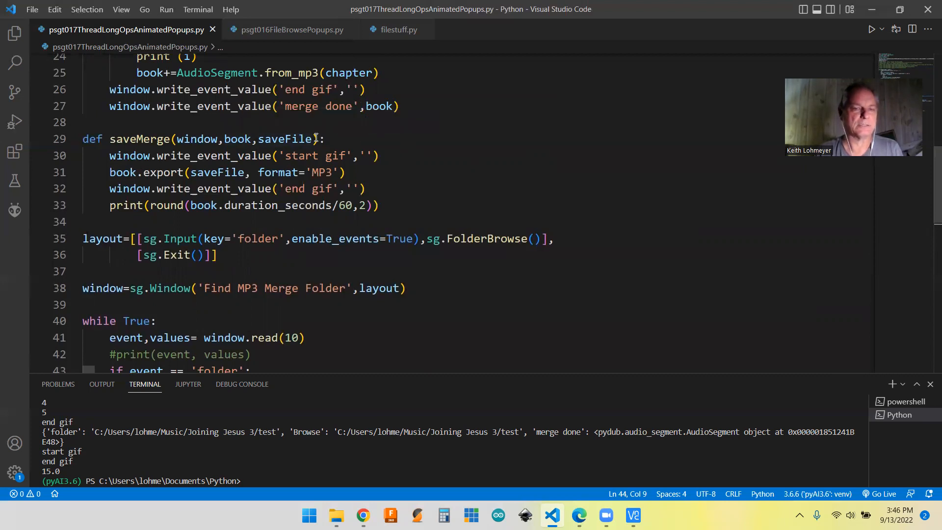
pyautogui.moveTo(491, 163)
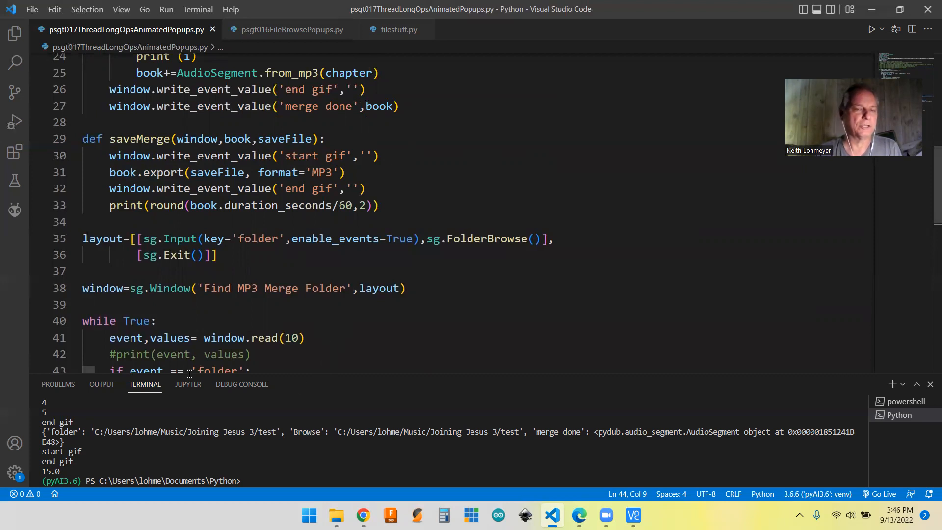
pyautogui.moveTo(572, 325)
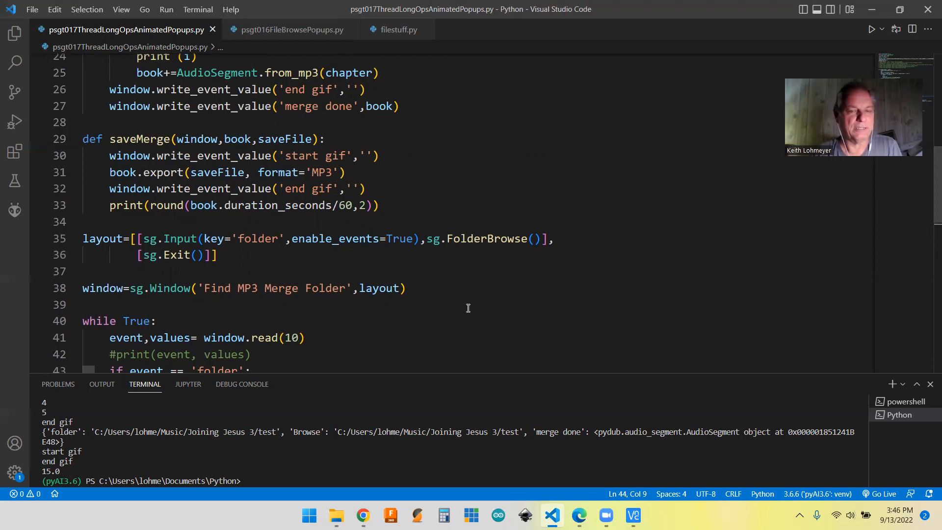
pyautogui.scroll(-3)
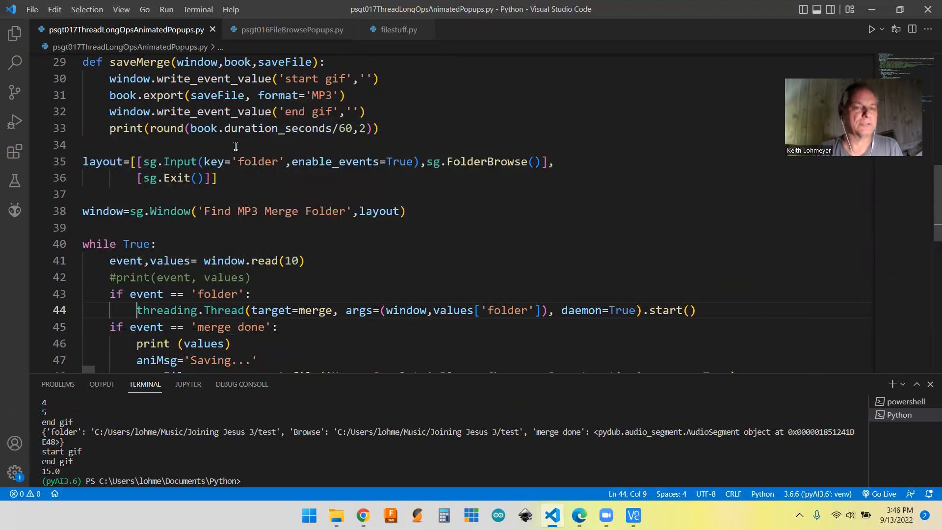
pyautogui.moveTo(411, 134)
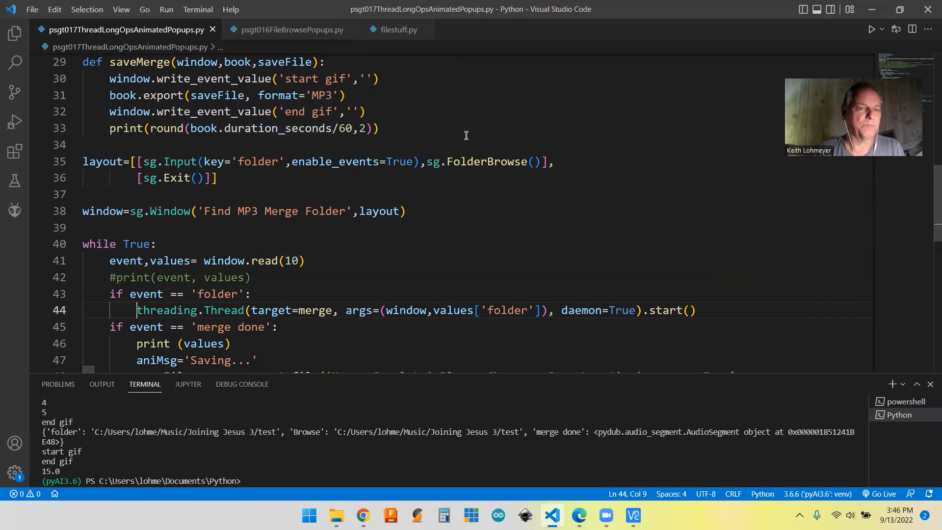
pyautogui.moveTo(351, 139)
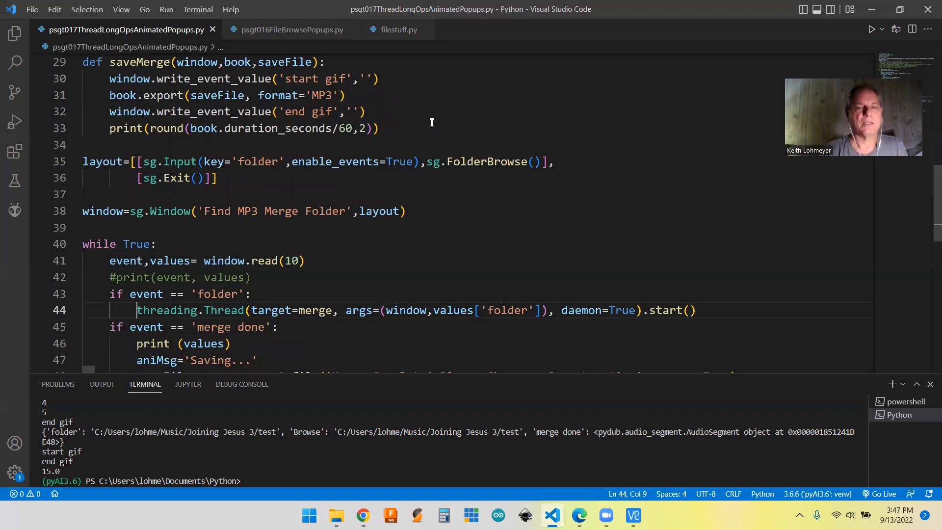
pyautogui.moveTo(688, 174)
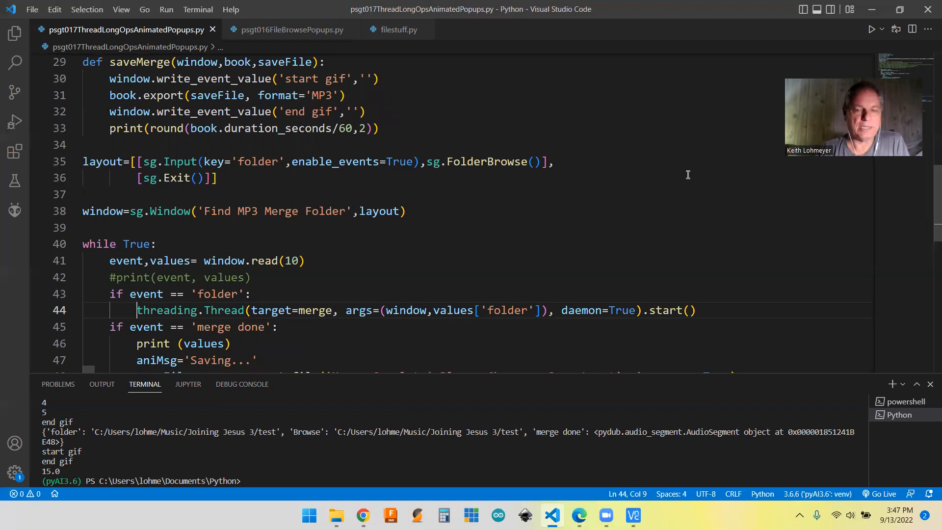
pyautogui.scroll(-3)
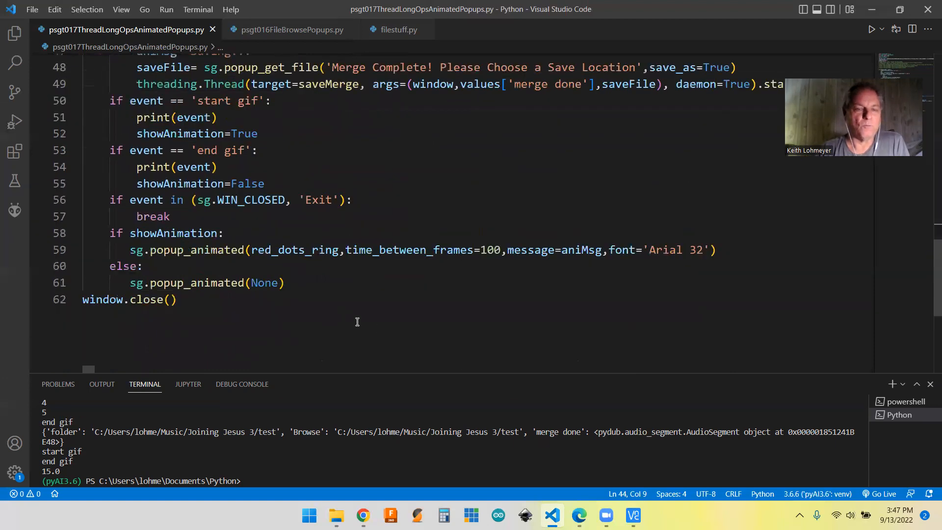
pyautogui.moveTo(255, 258)
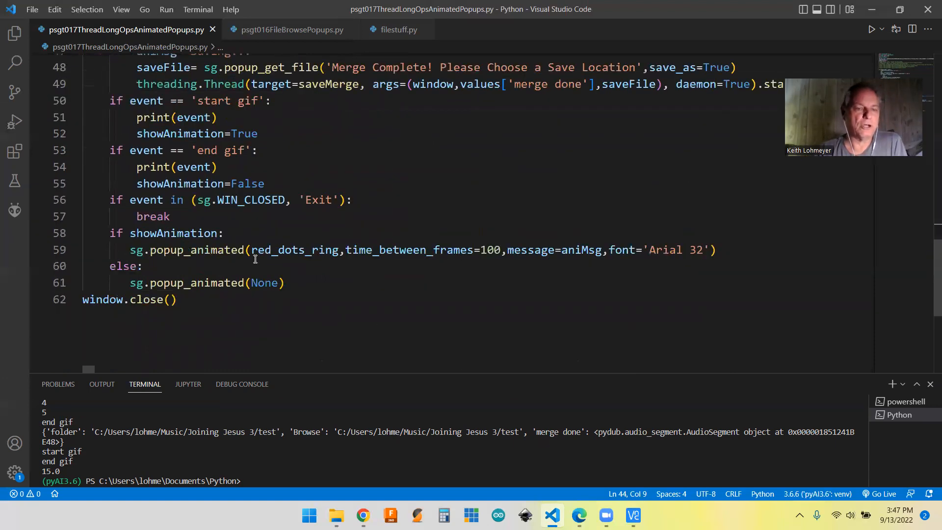
pyautogui.moveTo(460, 302)
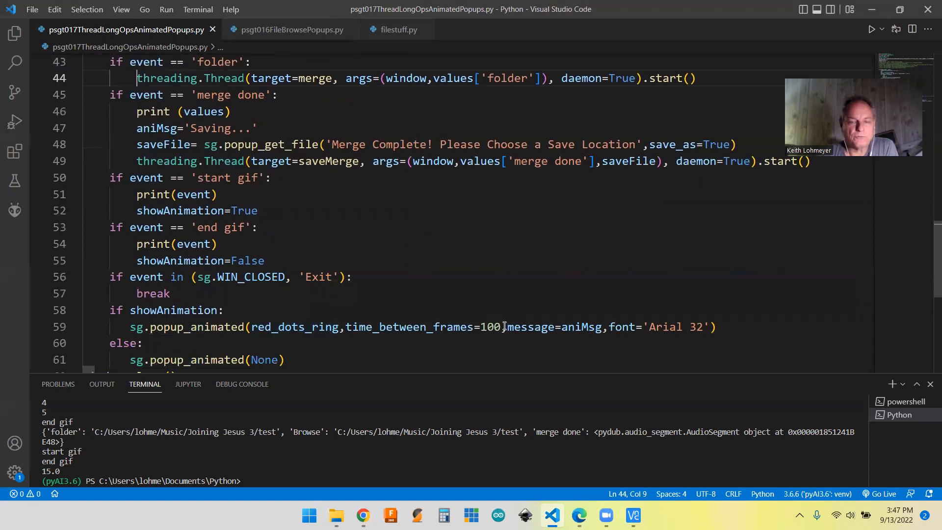
pyautogui.moveTo(380, 319)
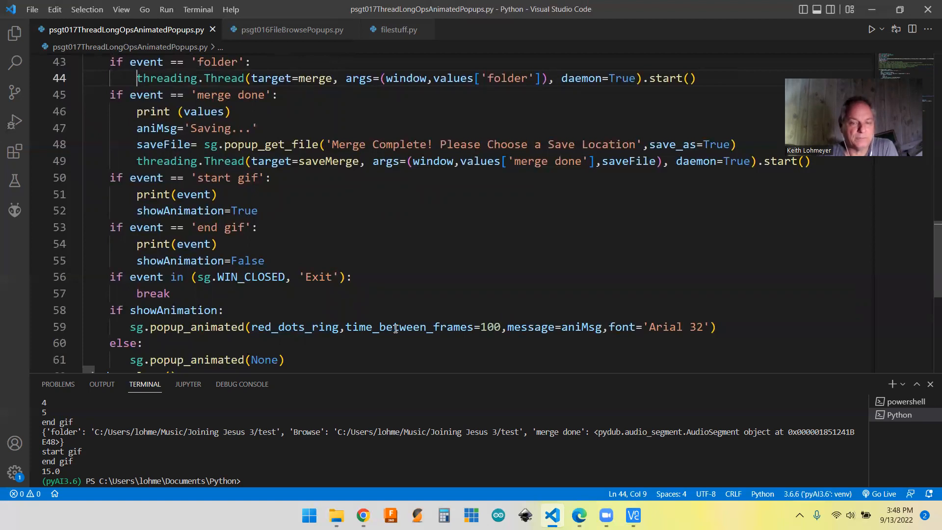
pyautogui.moveTo(496, 327)
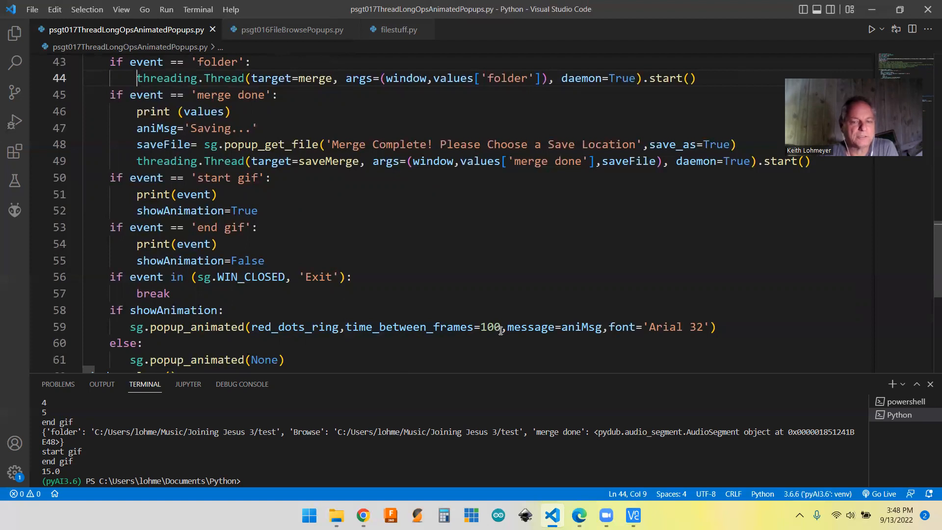
pyautogui.moveTo(479, 356)
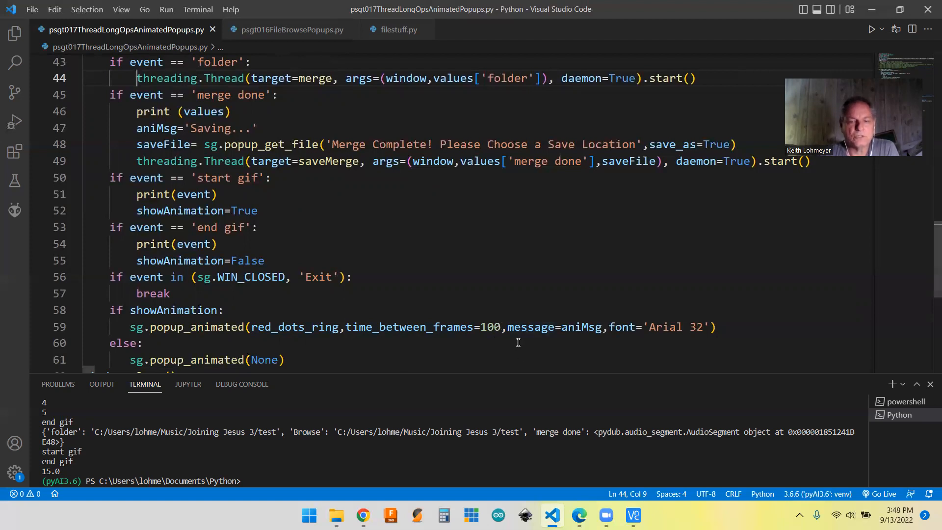
pyautogui.moveTo(580, 327)
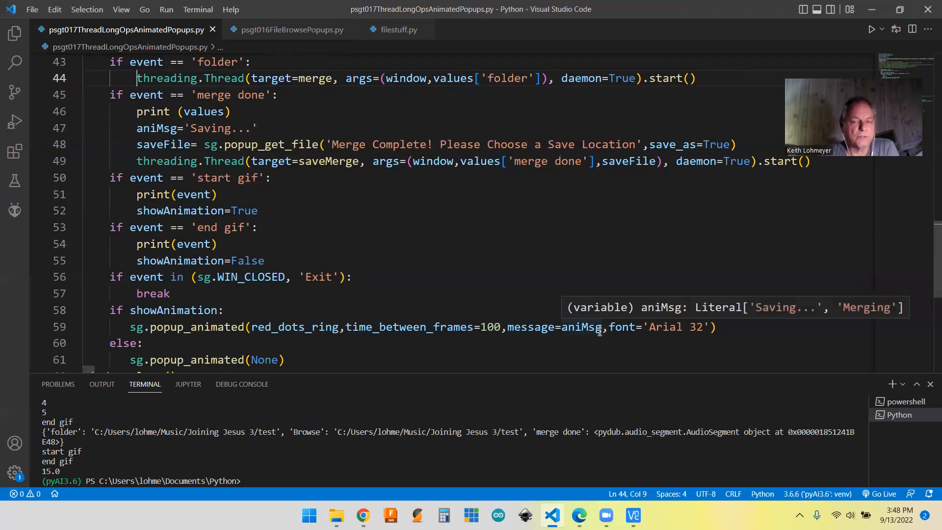
pyautogui.moveTo(685, 327)
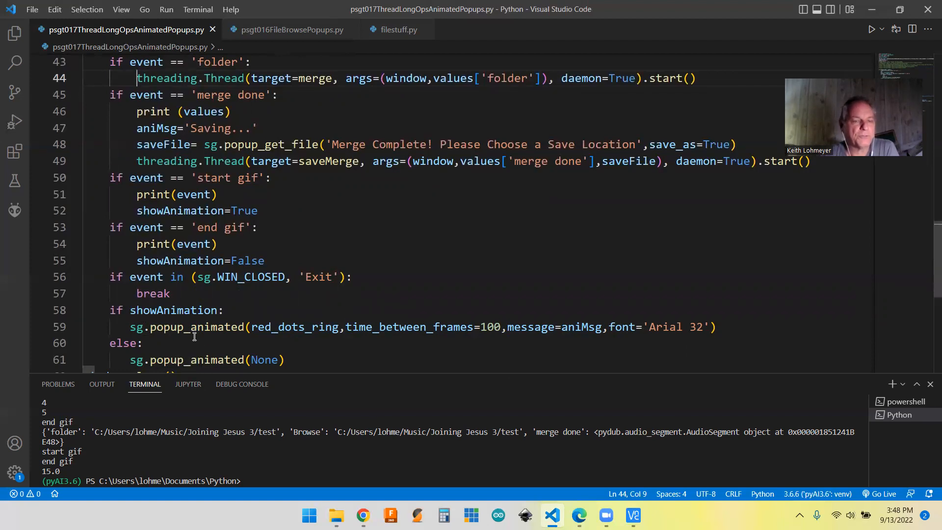
pyautogui.moveTo(174, 310)
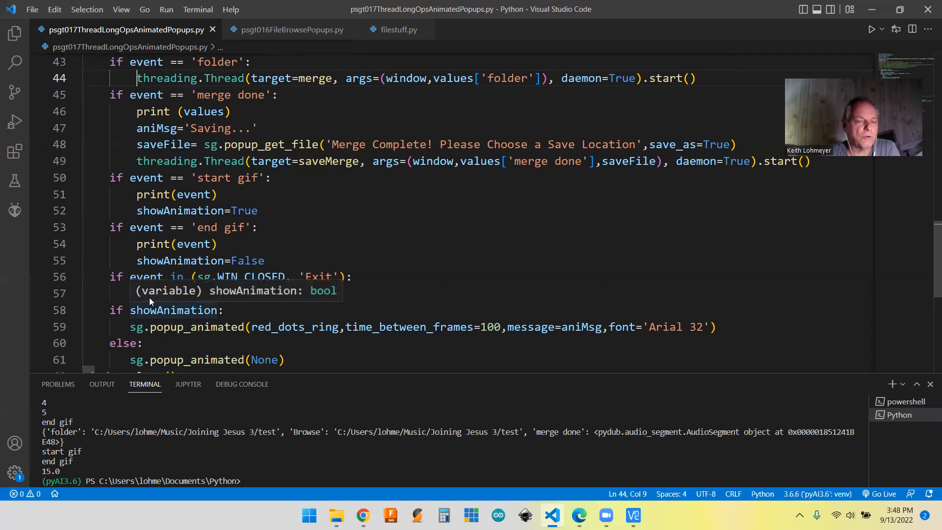
pyautogui.moveTo(217, 311)
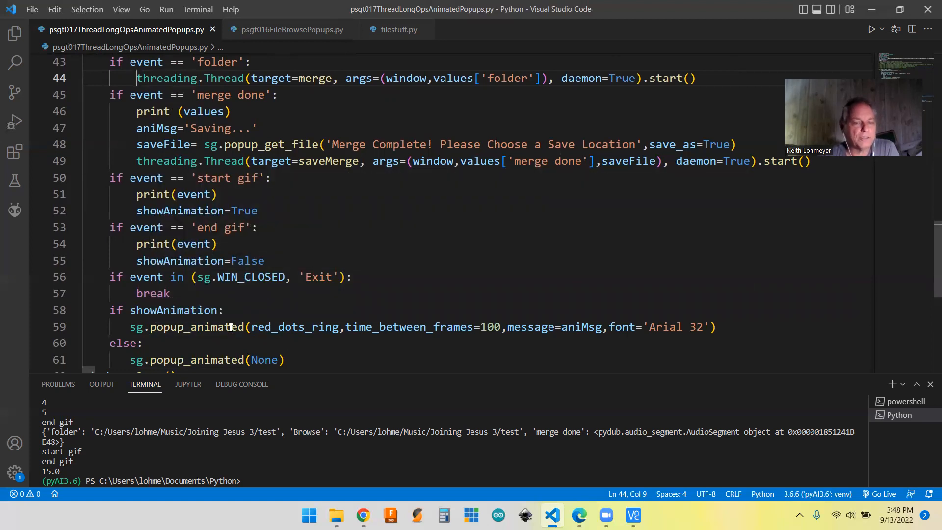
pyautogui.moveTo(380, 318)
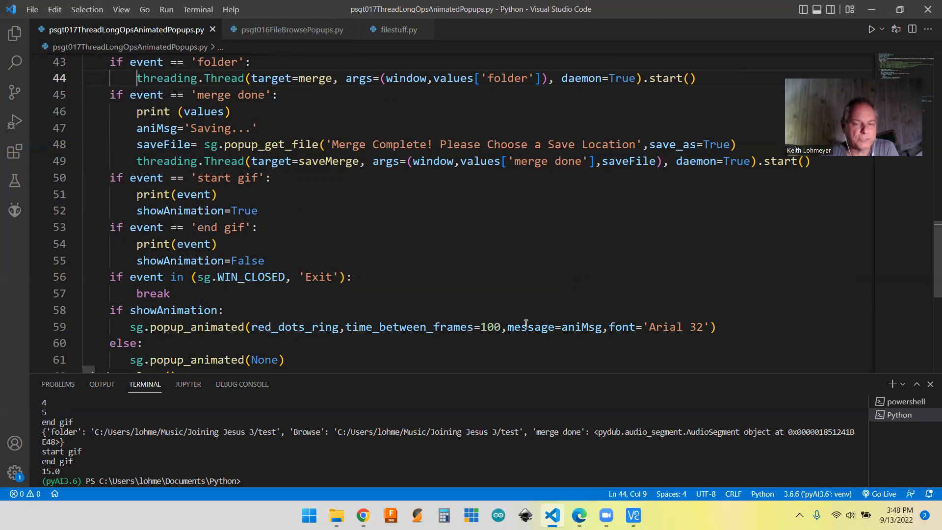
pyautogui.moveTo(580, 327)
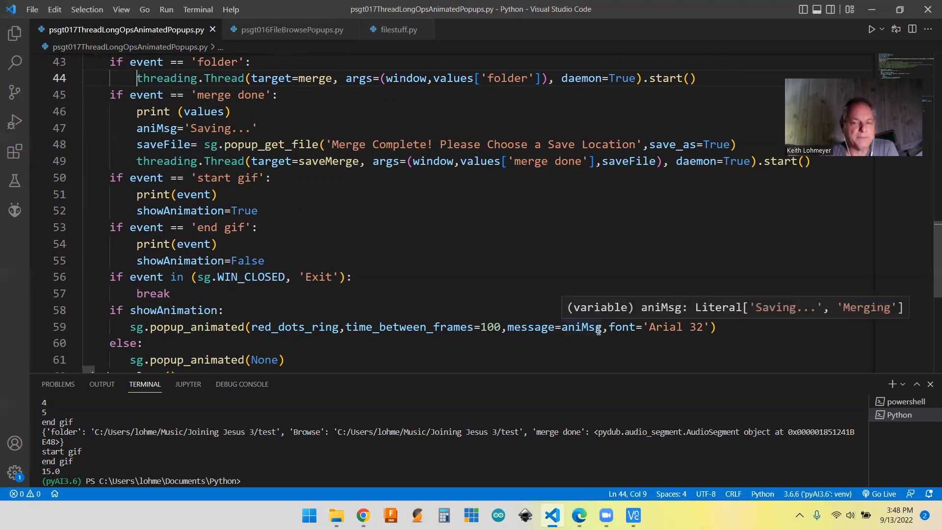
pyautogui.moveTo(420, 326)
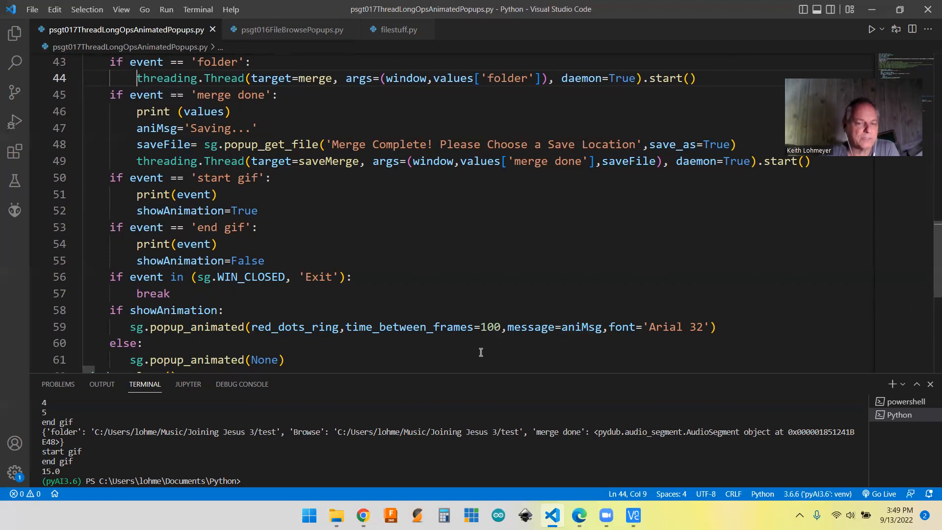
pyautogui.moveTo(476, 354)
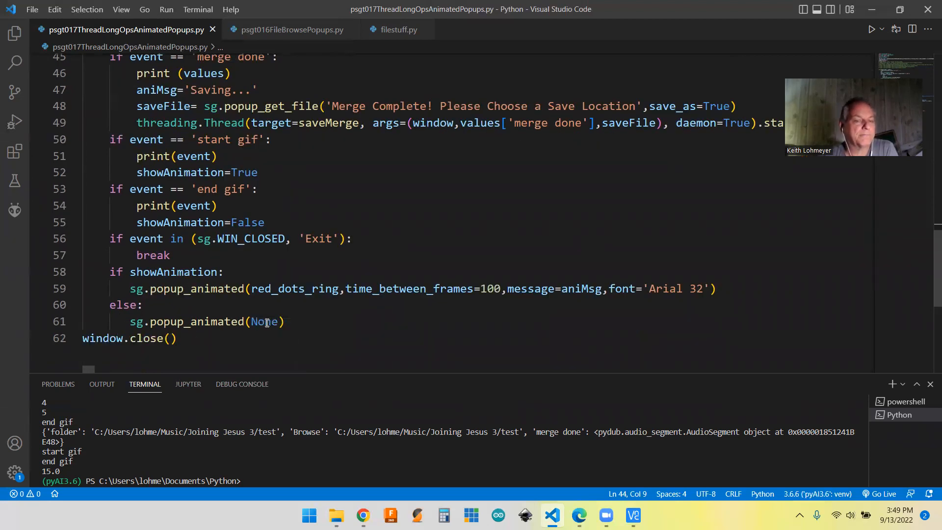
pyautogui.moveTo(276, 330)
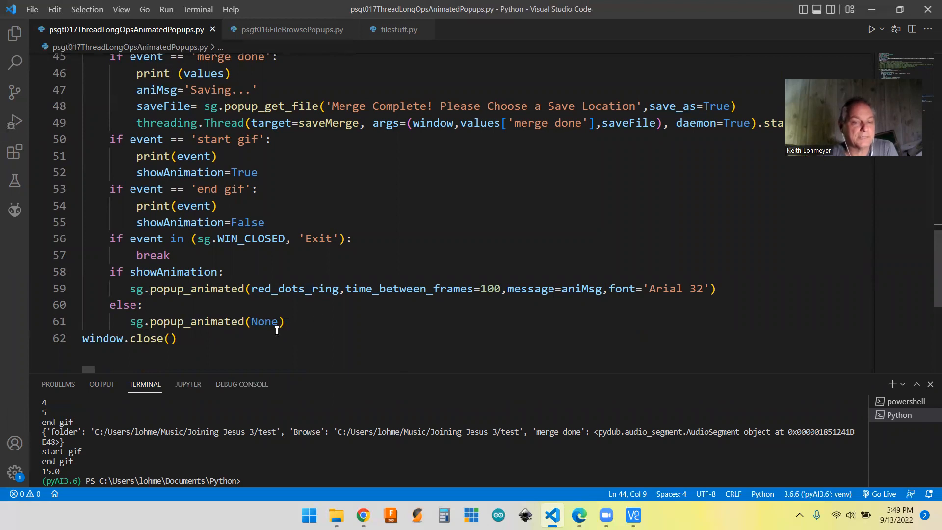
pyautogui.moveTo(355, 331)
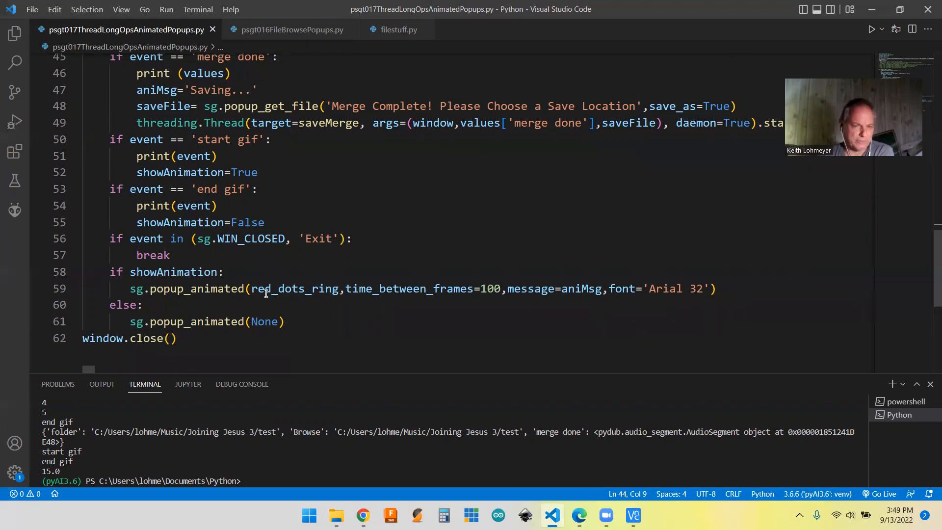
pyautogui.moveTo(501, 345)
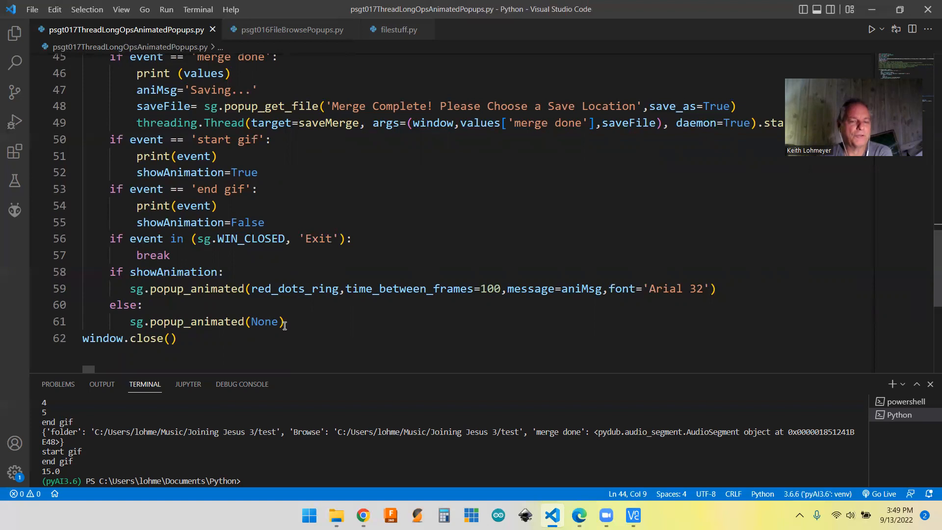
pyautogui.moveTo(447, 328)
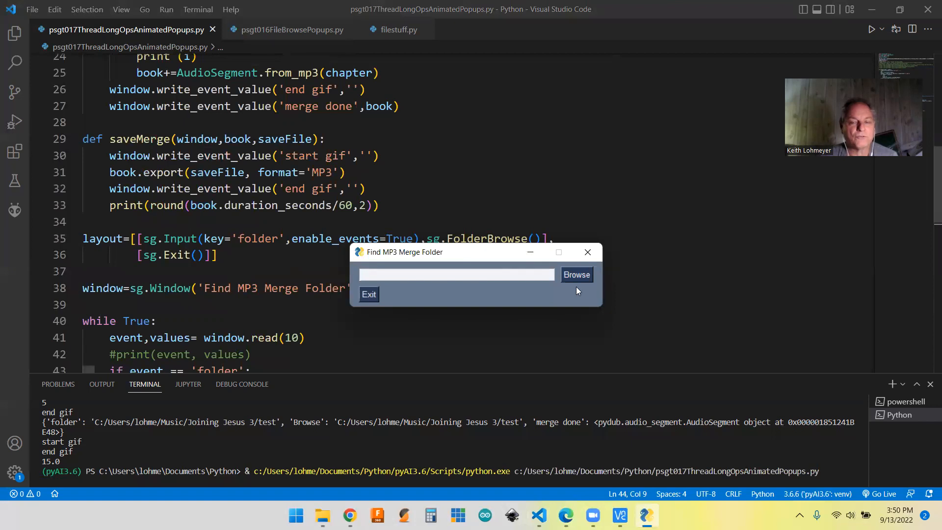
# Step: Browse for the source folder and navigate up to Joining Jesus 3
pyautogui.click(574, 275)
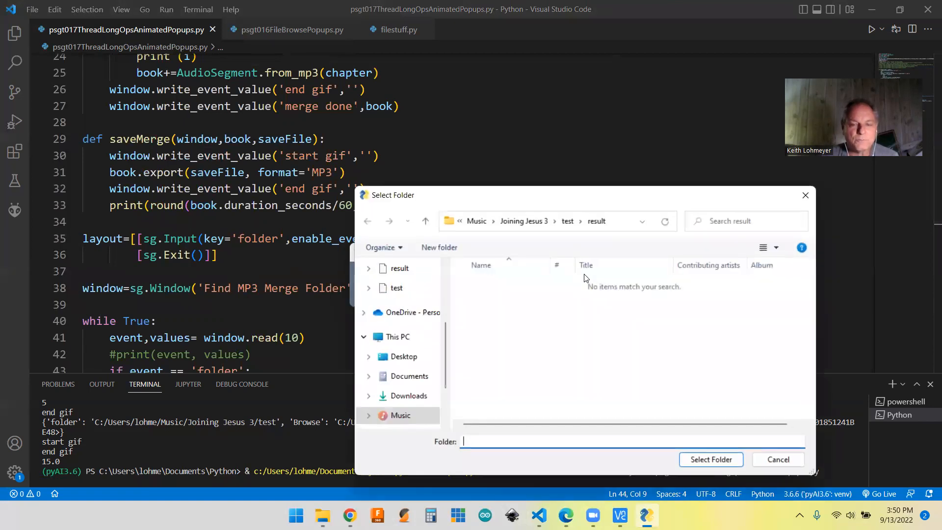
pyautogui.click(425, 221)
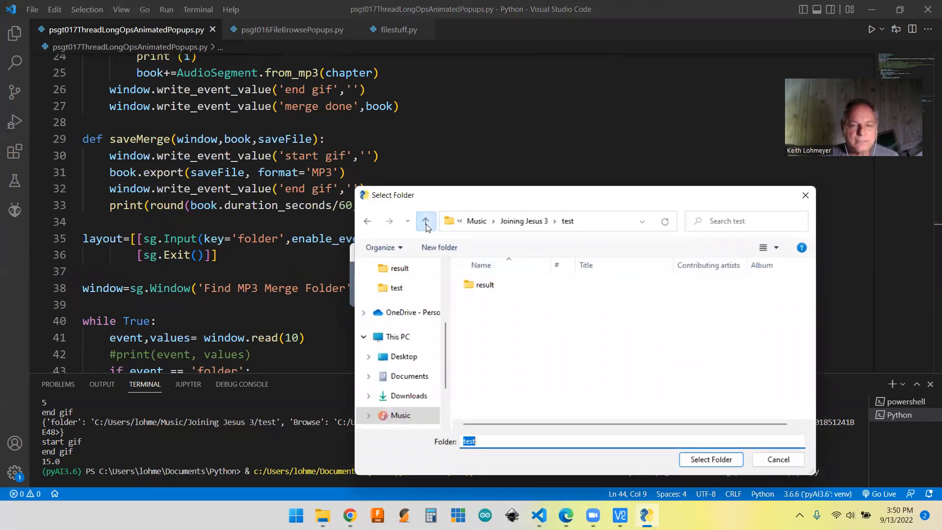
pyautogui.click(425, 221)
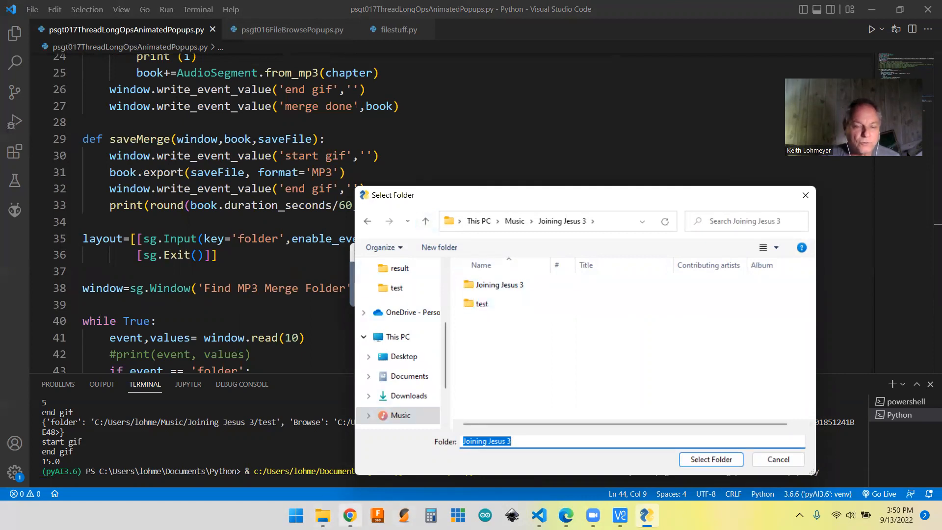
pyautogui.moveTo(321, 515)
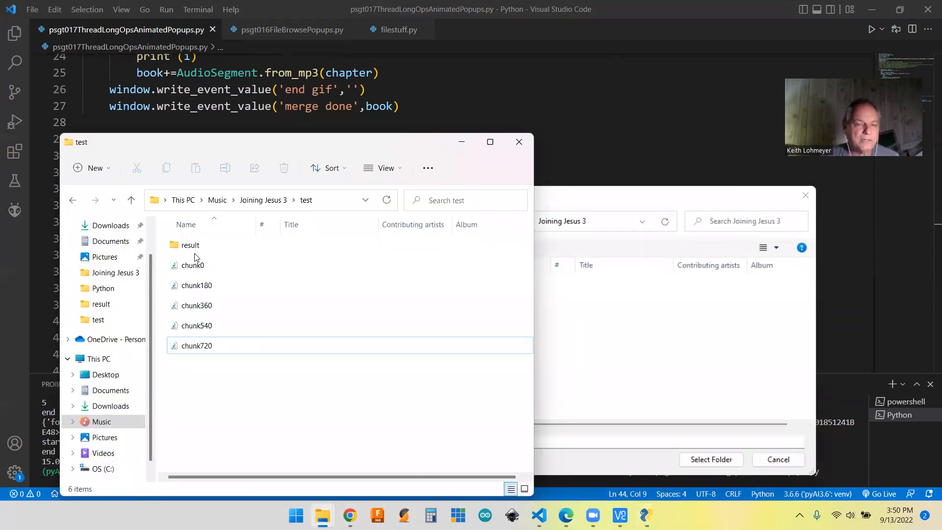
# Step: Inspect the test folder's result folder and five chunk MP3 files in File Explorer
pyautogui.click(196, 305)
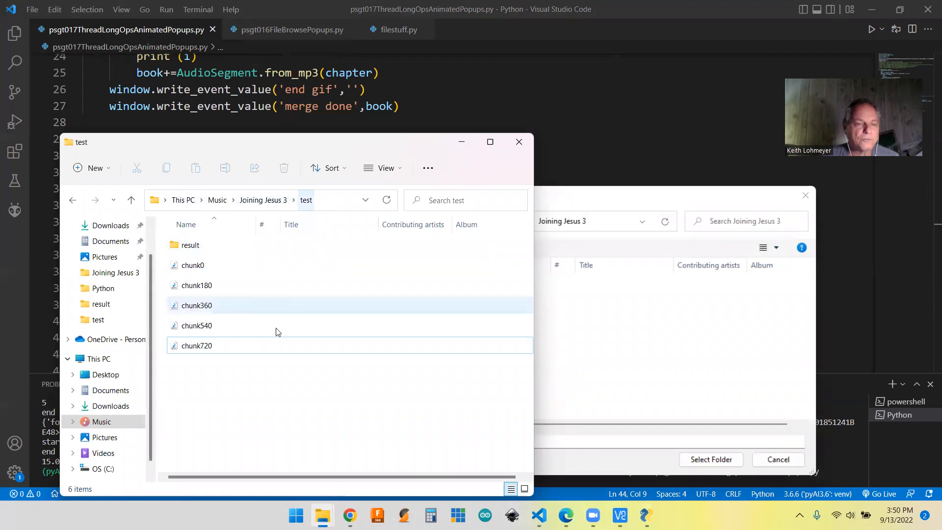
pyautogui.click(191, 245)
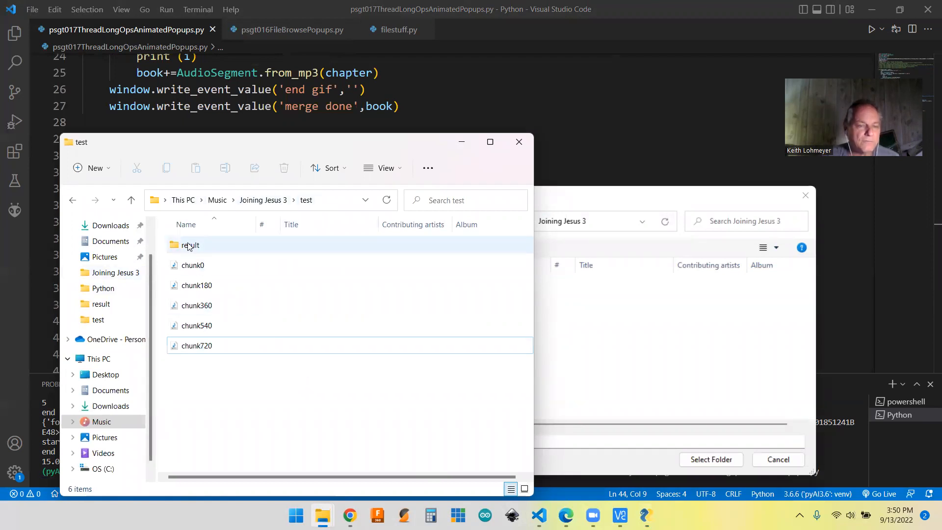
pyautogui.moveTo(190, 245)
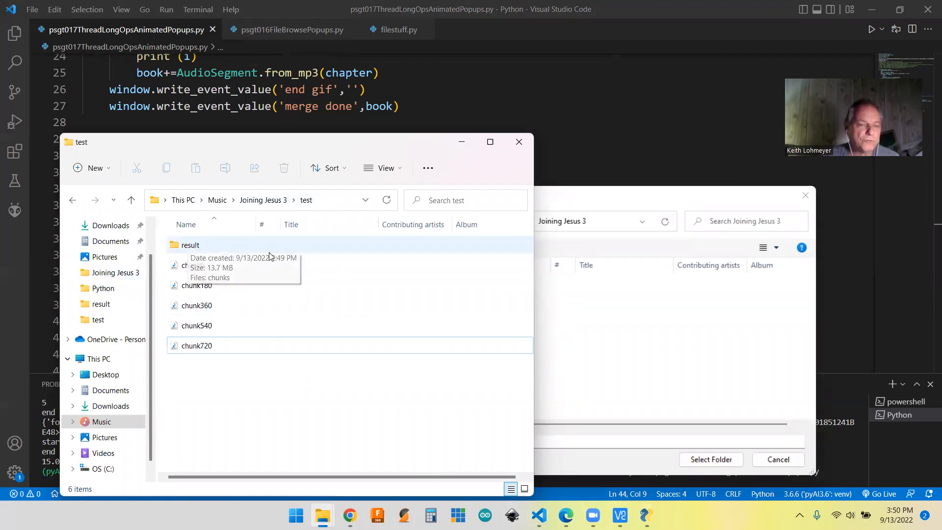
pyautogui.moveTo(192, 264)
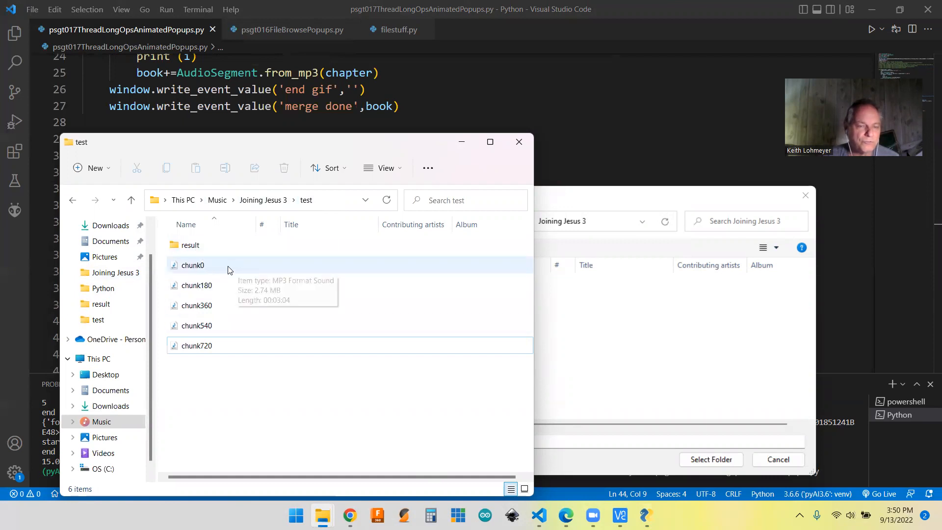
pyautogui.click(197, 346)
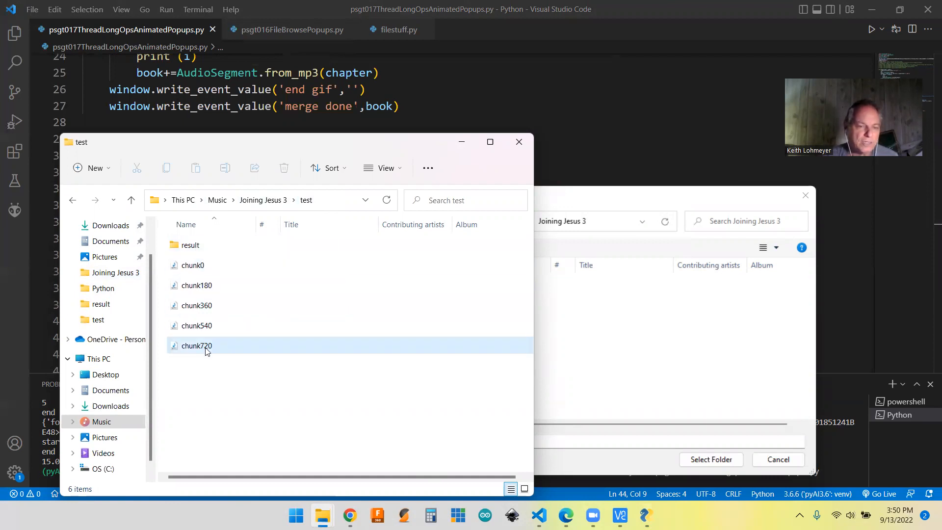
pyautogui.moveTo(195, 345)
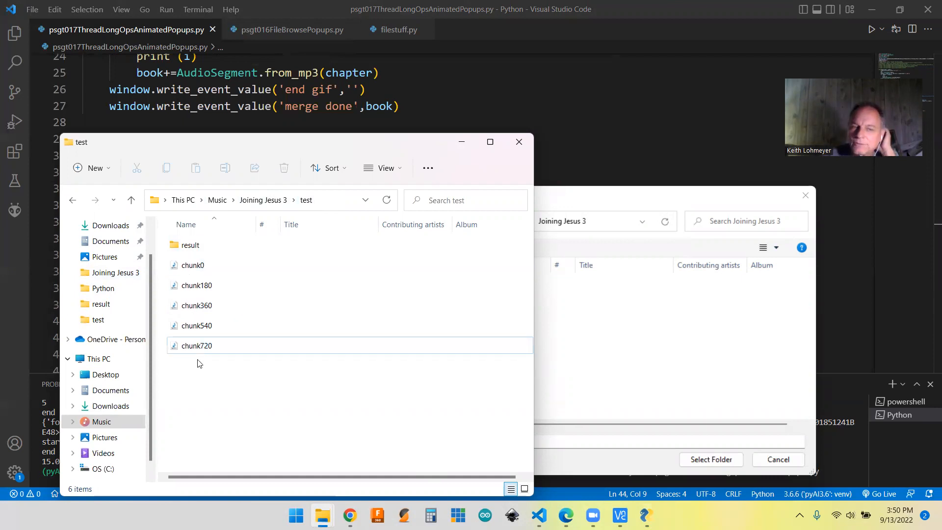
pyautogui.click(196, 286)
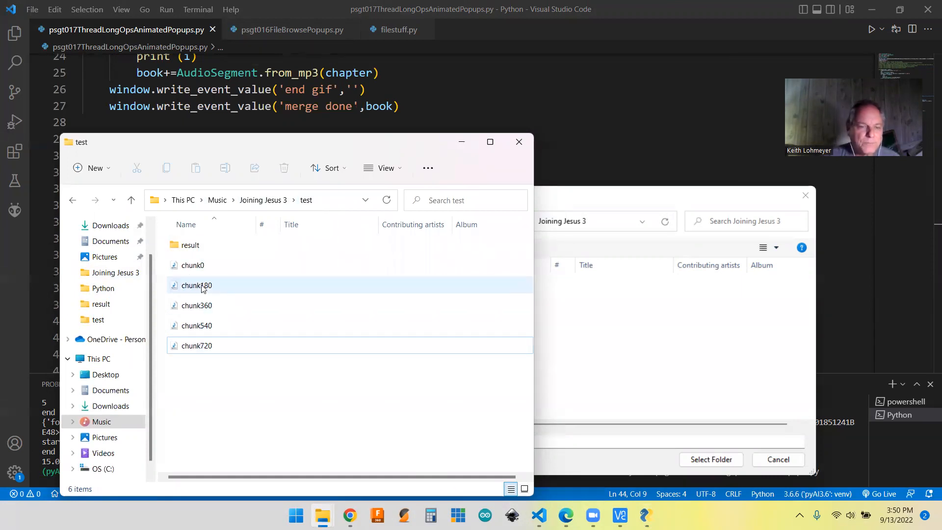
pyautogui.click(197, 305)
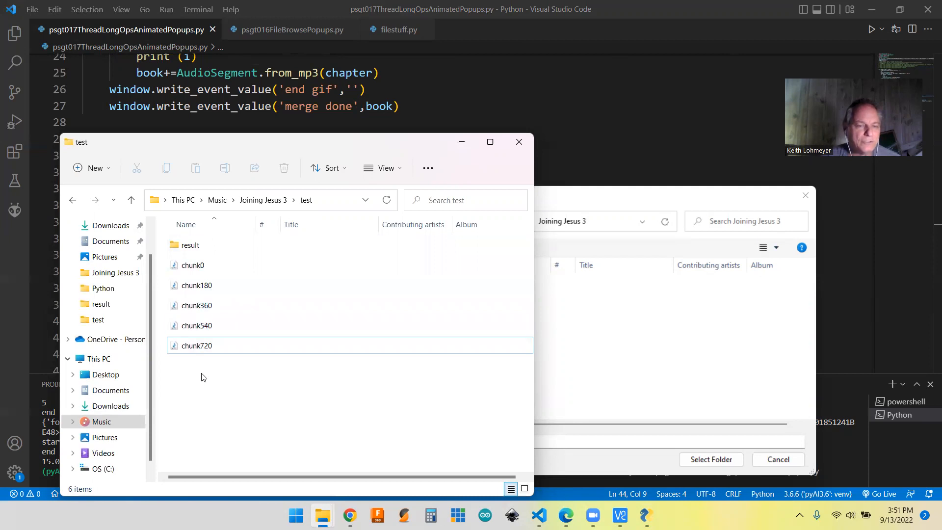
pyautogui.click(195, 325)
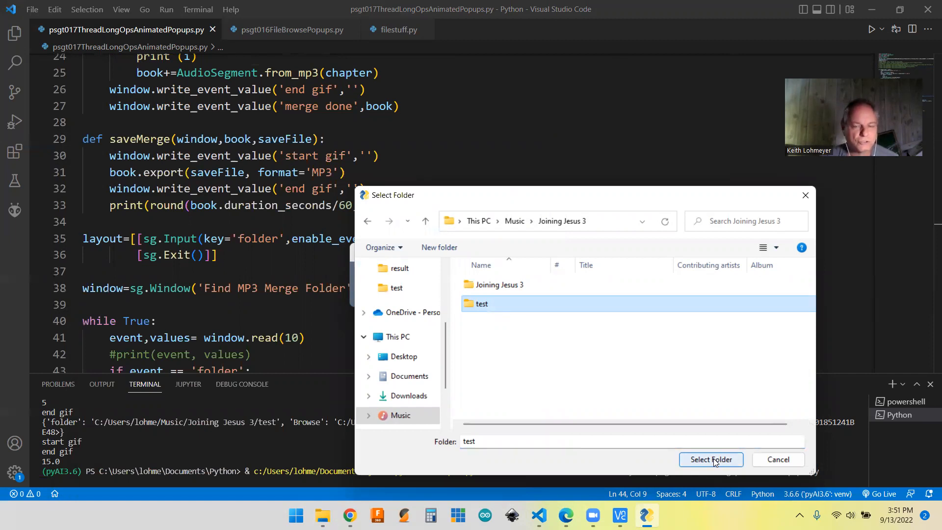
# Step: Choose the test folder as the merge source
pyautogui.click(711, 459)
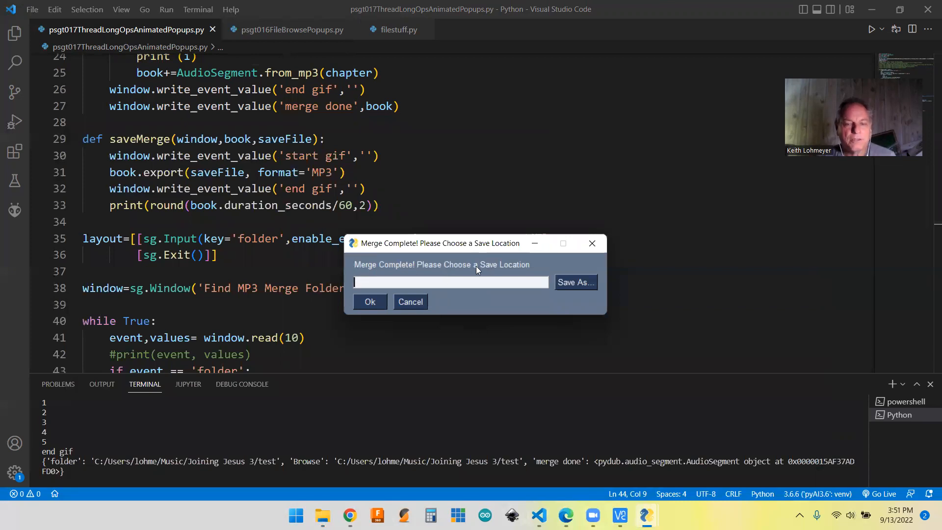
# Step: Pick the chunks file name inside the result folder as the save location
pyautogui.click(574, 283)
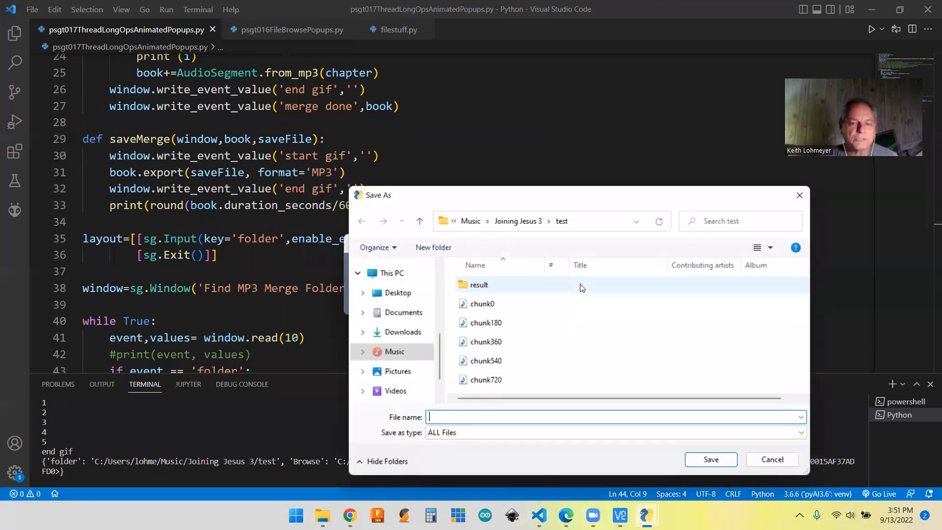
pyautogui.click(479, 284)
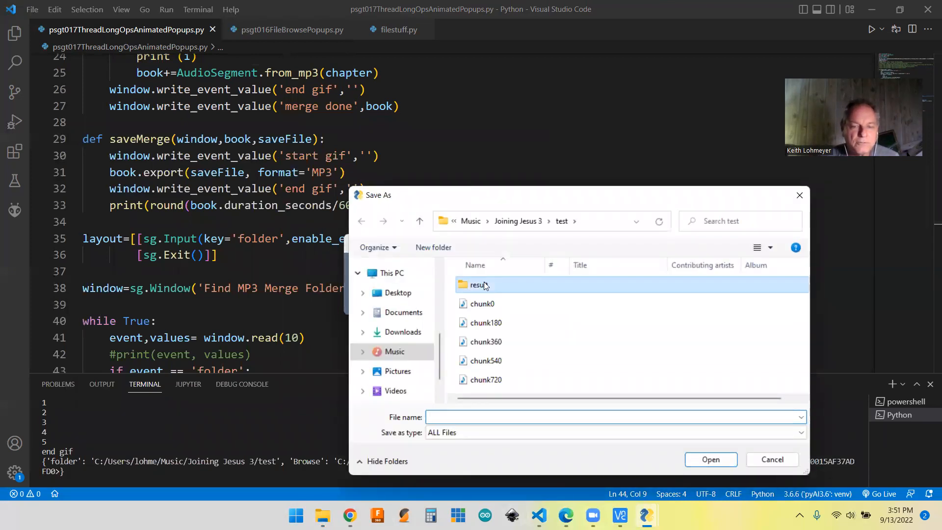
pyautogui.doubleClick(480, 284)
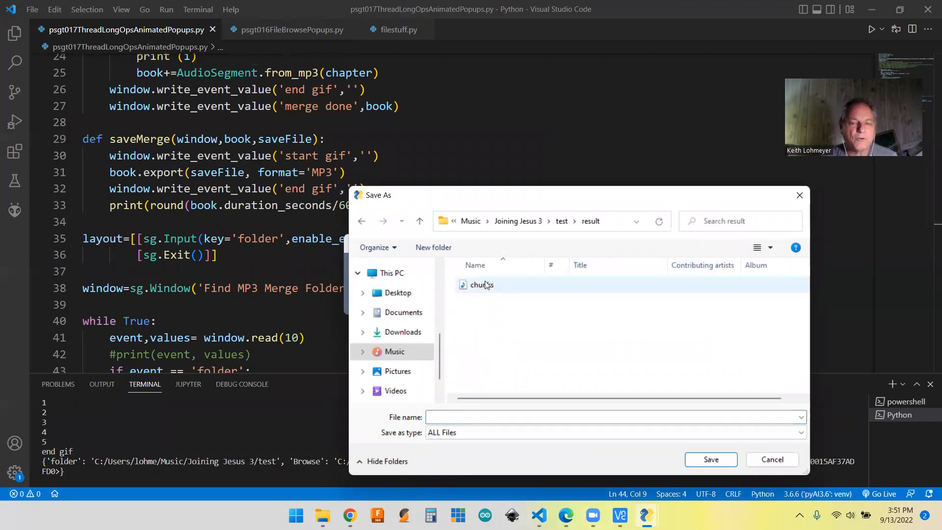
pyautogui.click(481, 285)
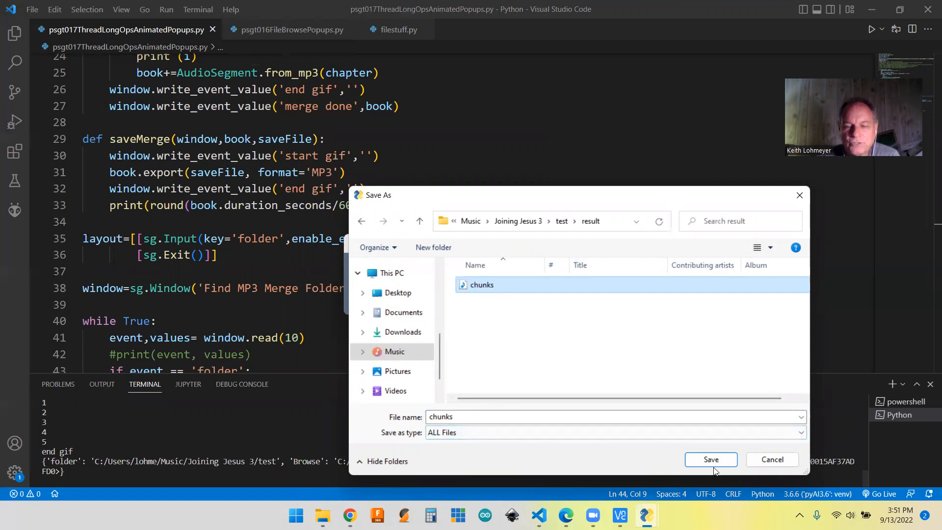
# Step: Save as chunks, replace the existing chunks.mp3, and confirm
pyautogui.click(711, 459)
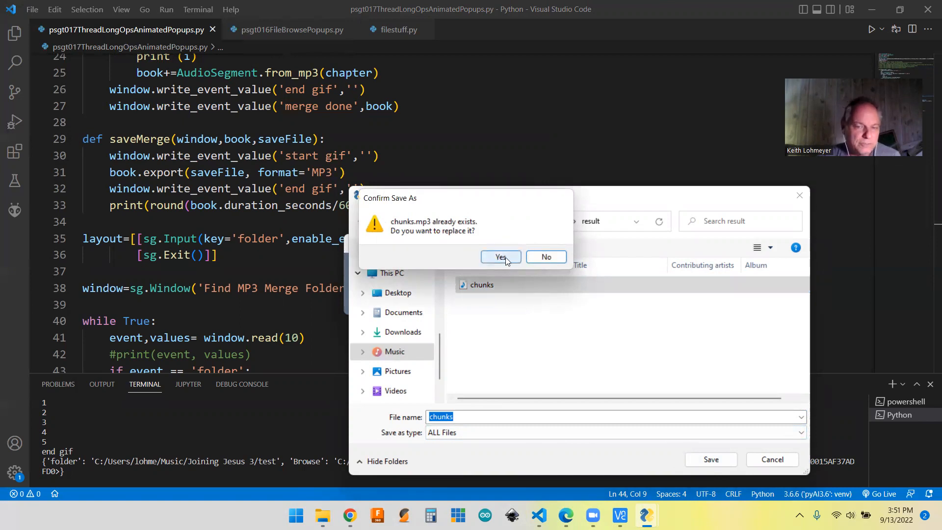
pyautogui.click(500, 257)
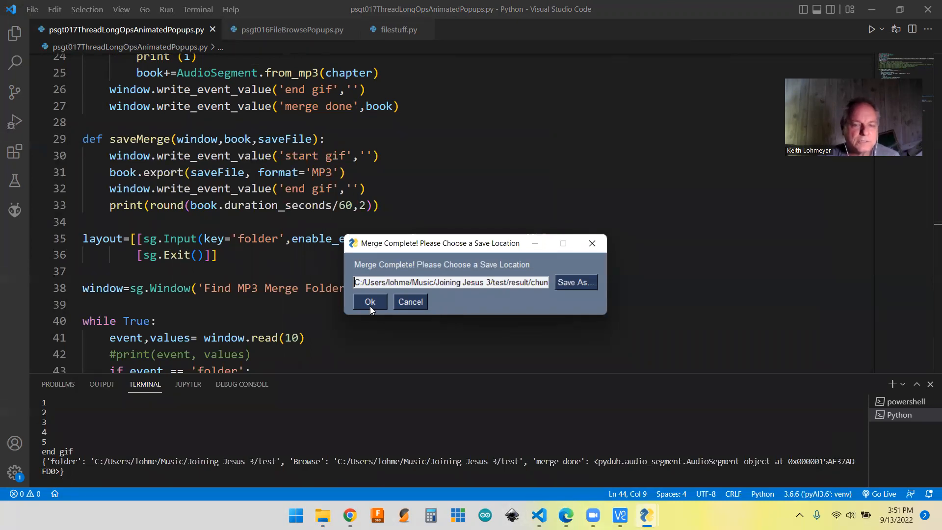
pyautogui.click(369, 302)
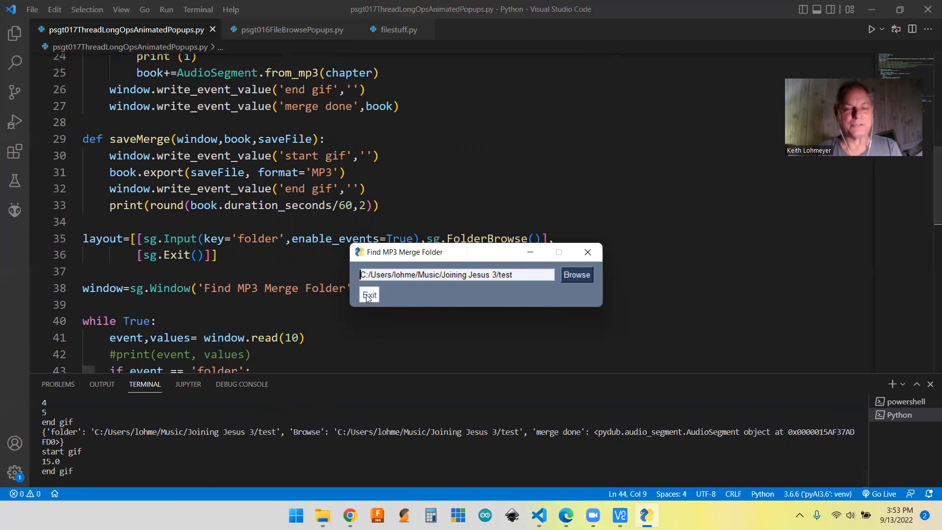
# Step: Exit the Find MP3 Merge Folder window after saving finishes
pyautogui.click(369, 295)
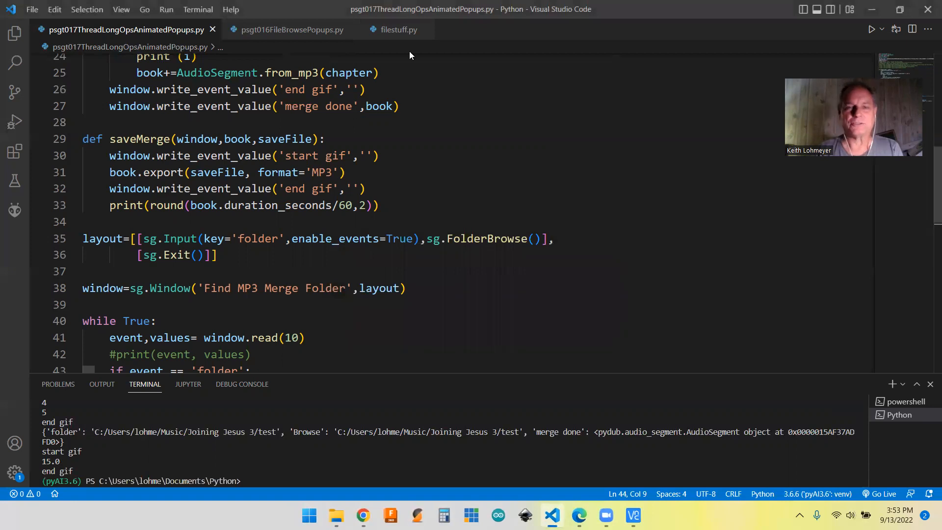